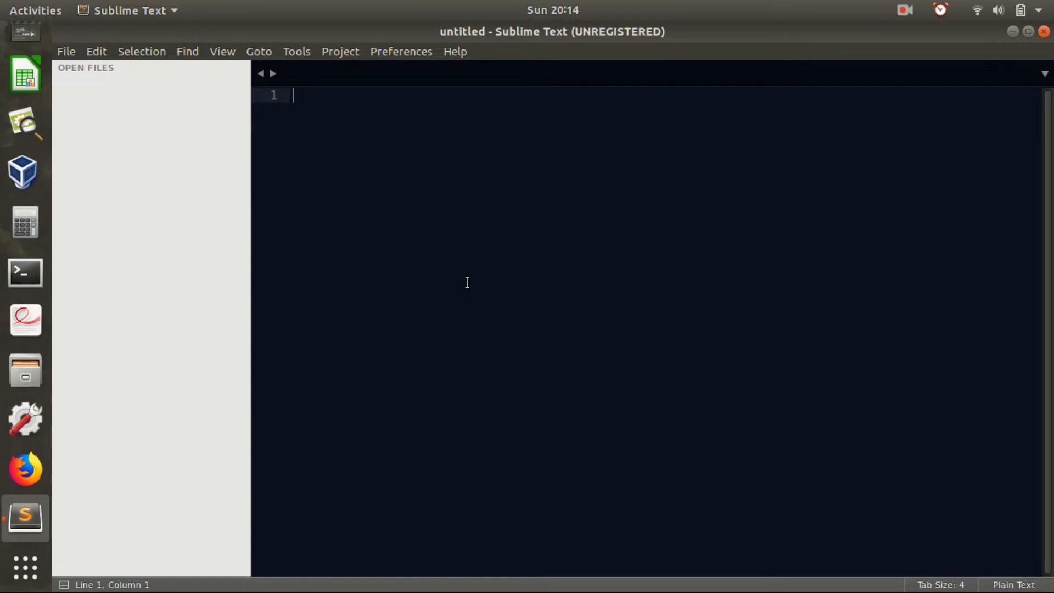
# Write the heading text about converting a Python string into its equivalent binary
pyautogui.write('COn')
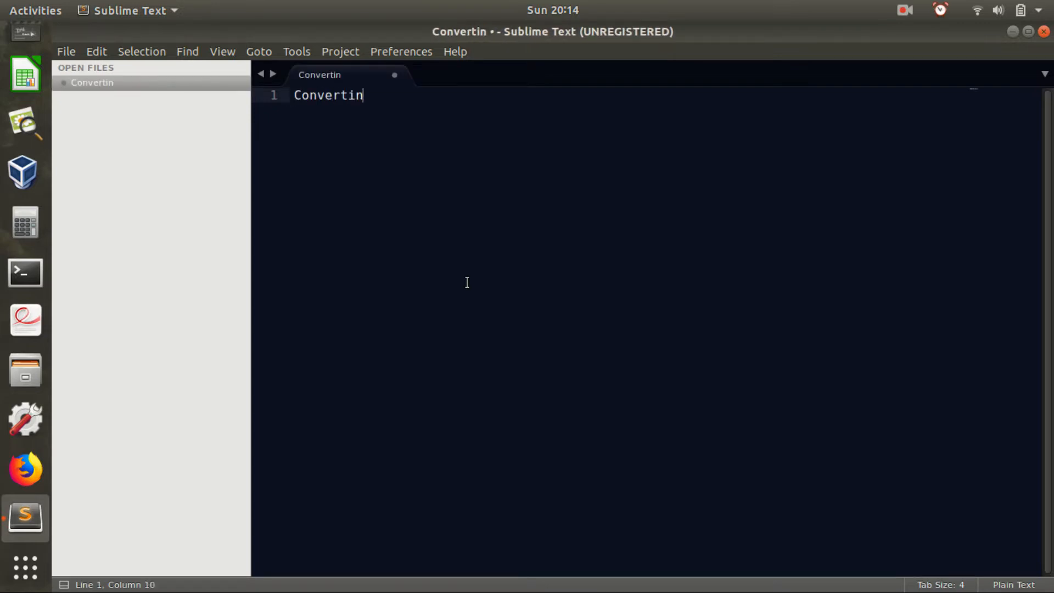
pyautogui.write('g Python')
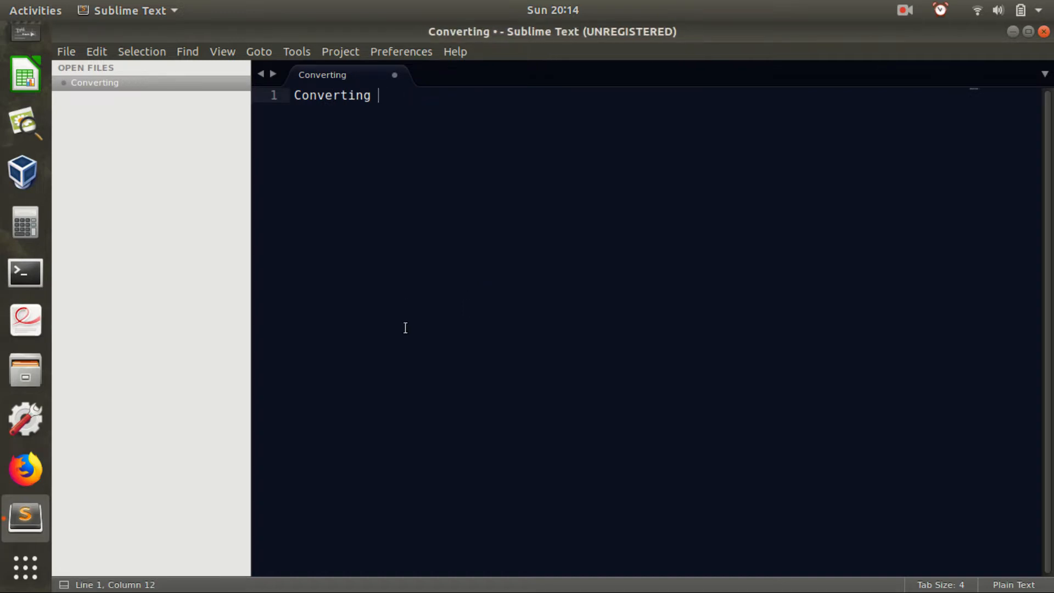
pyautogui.write('a s')
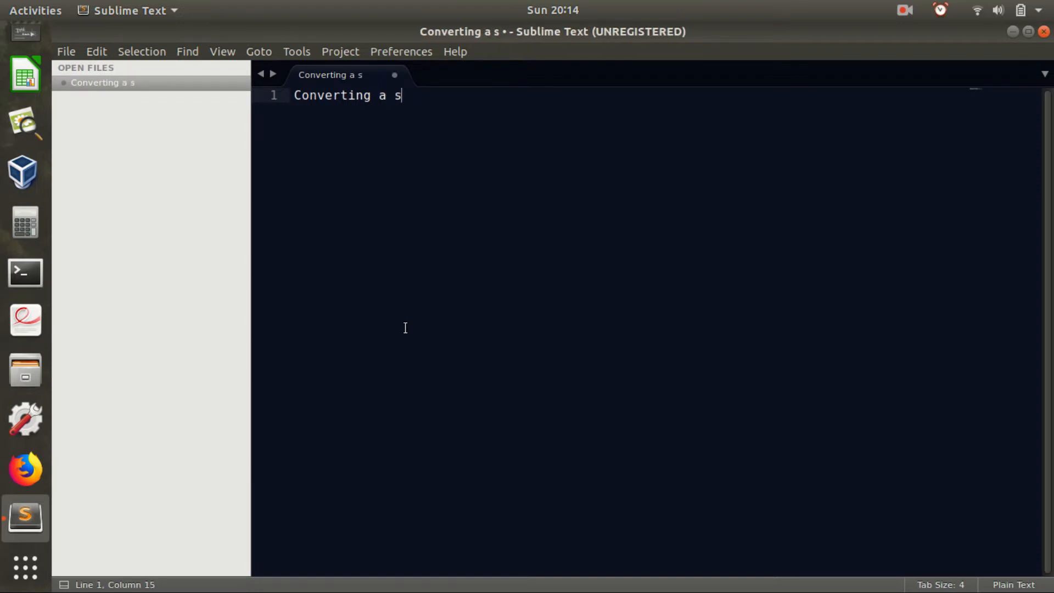
pyautogui.write('tring inot')
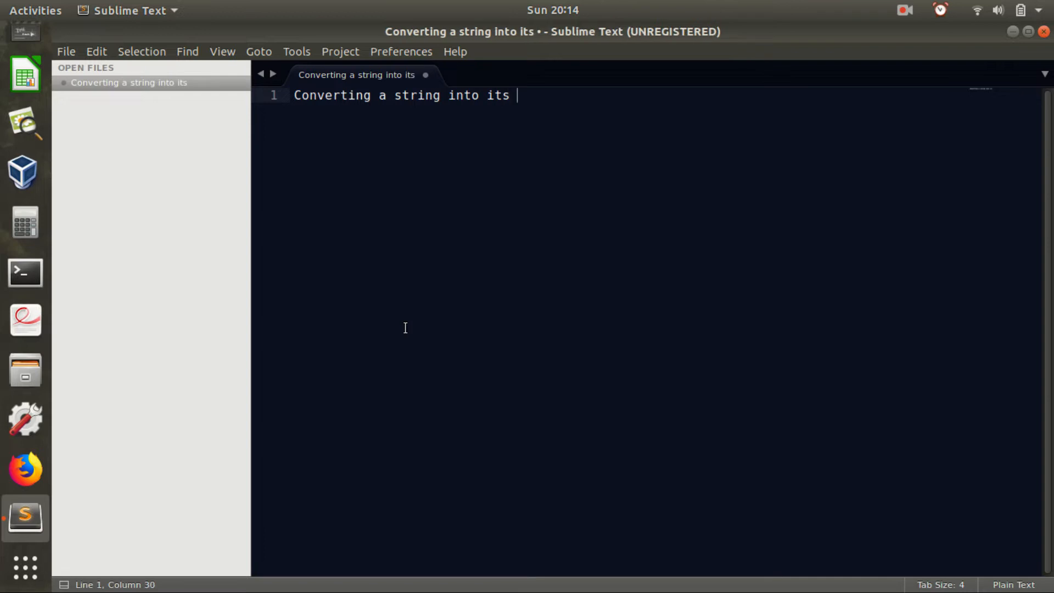
pyautogui.write('equivalen')
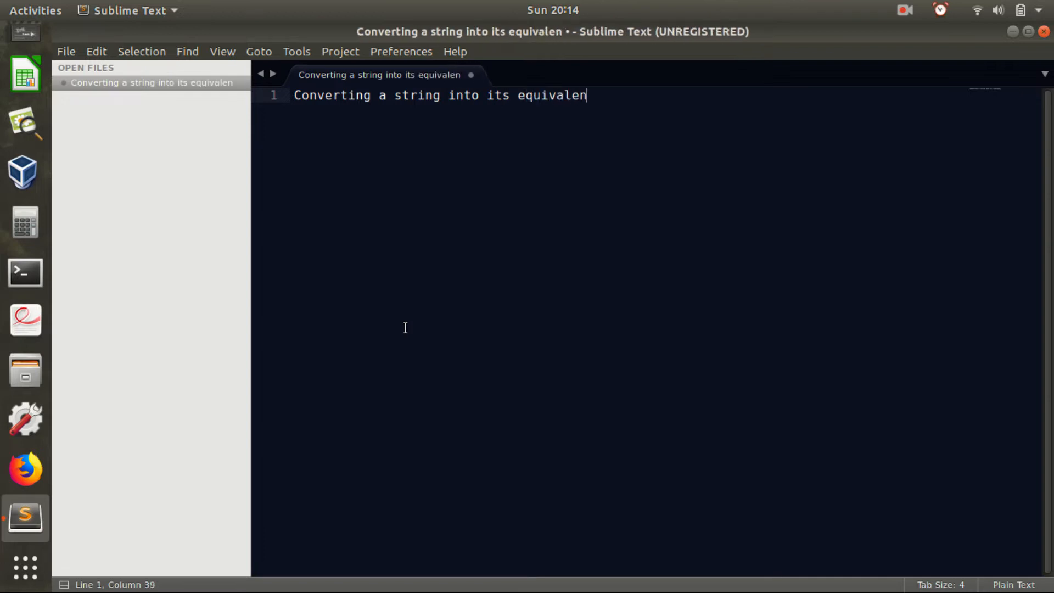
pyautogui.write('t 8 bit')
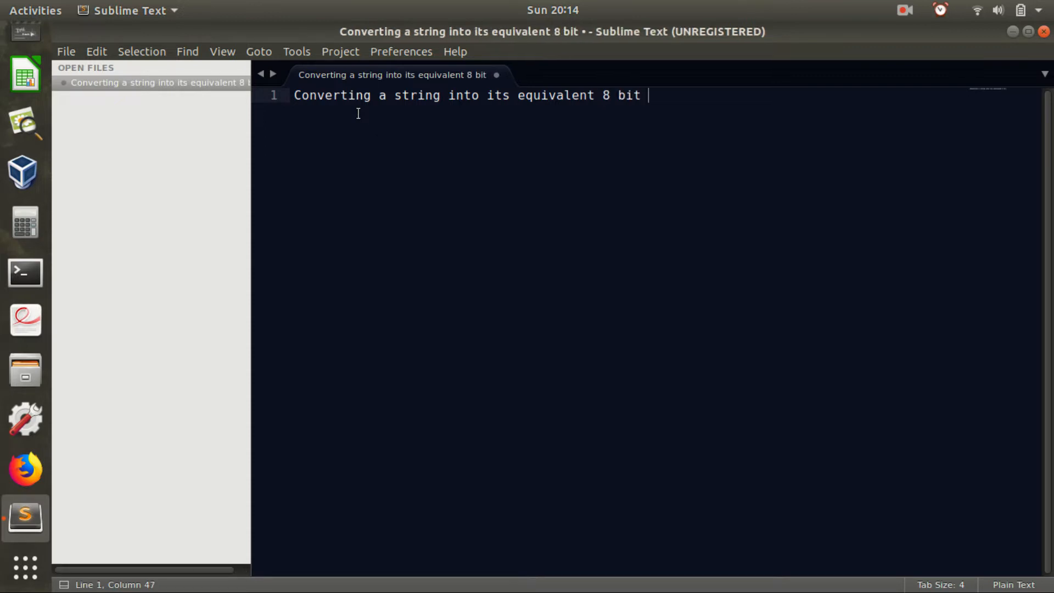
pyautogui.write('binary')
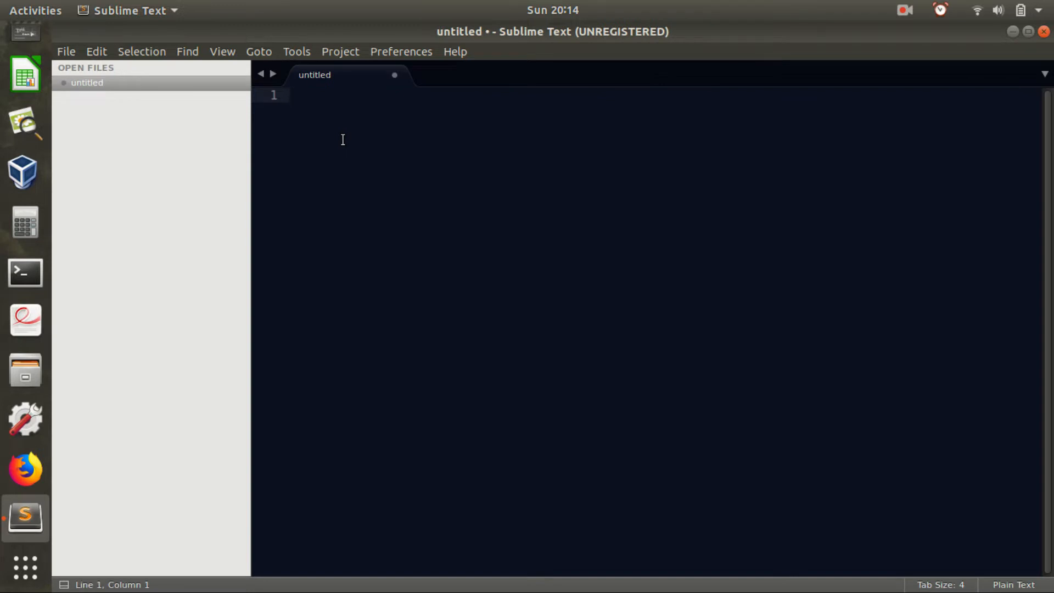
# On line 1 assign s the greeting "Hello this is Hunter from Hunterlabs"
pyautogui.click(294, 95)
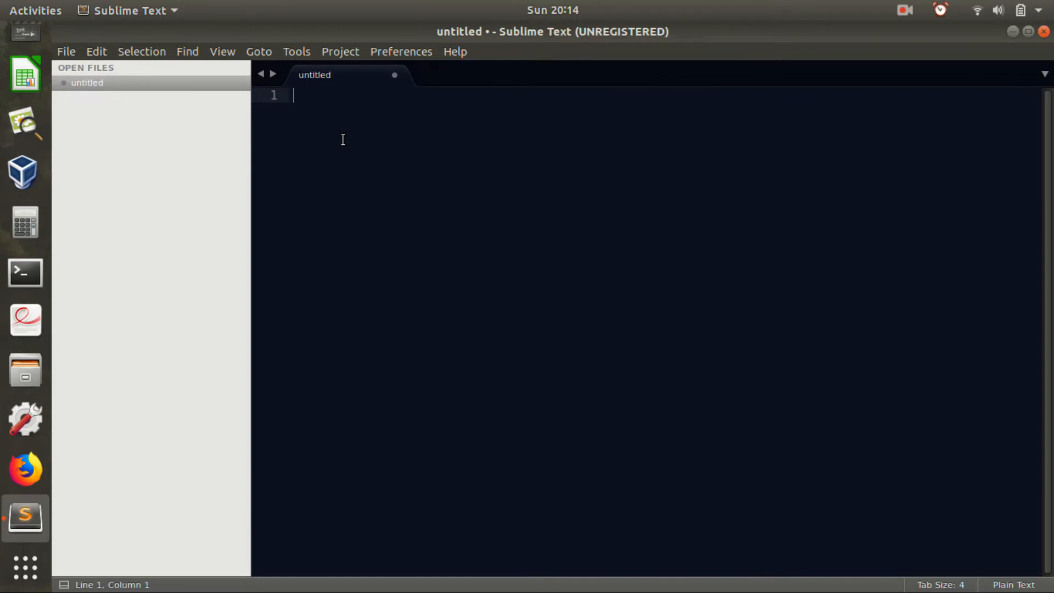
pyautogui.write('s=""')
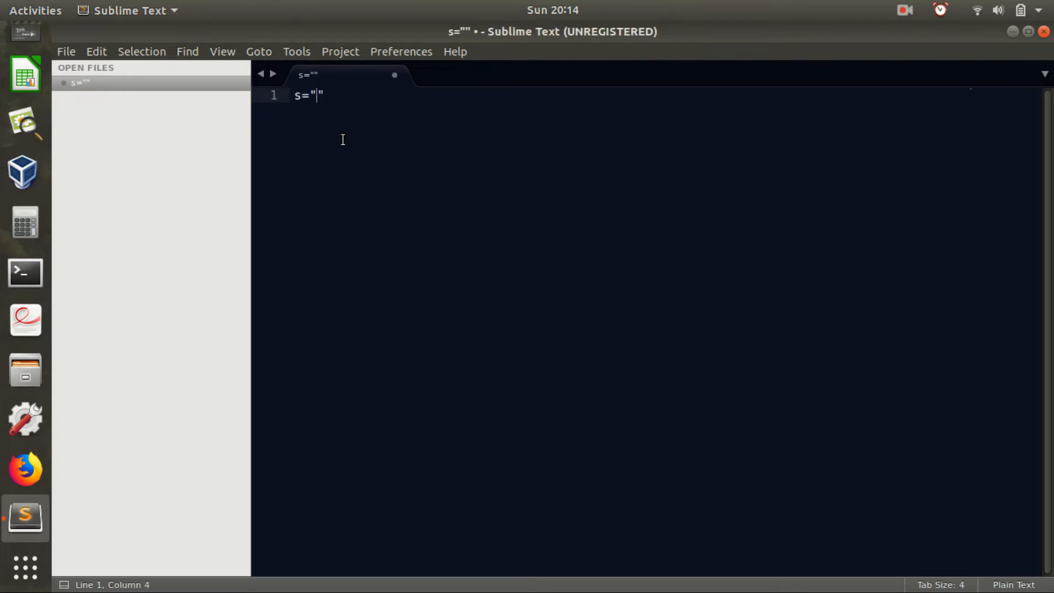
pyautogui.write('Hello this is Hunt')
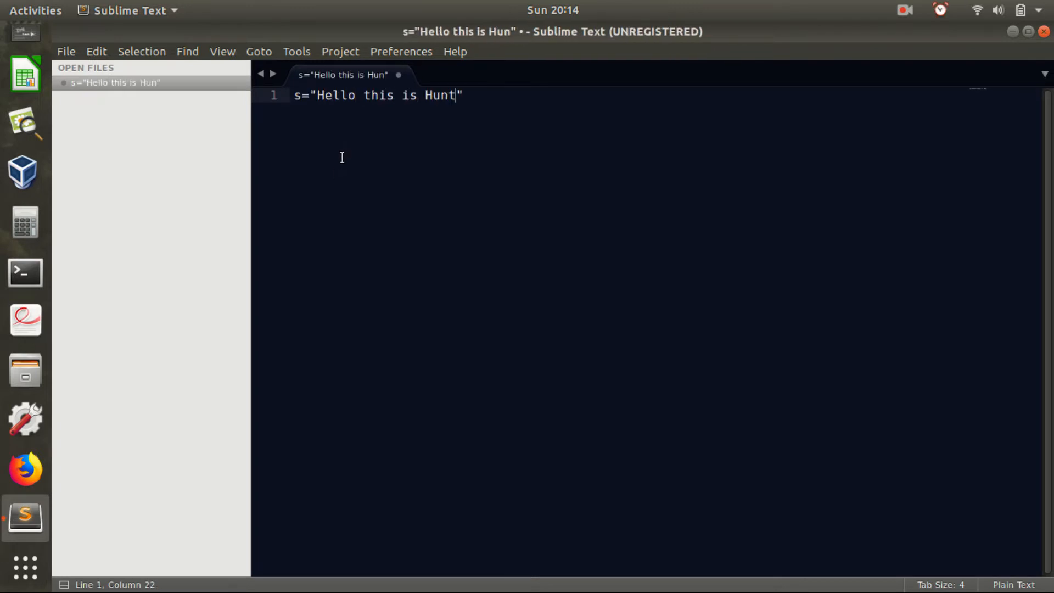
pyautogui.write('er')
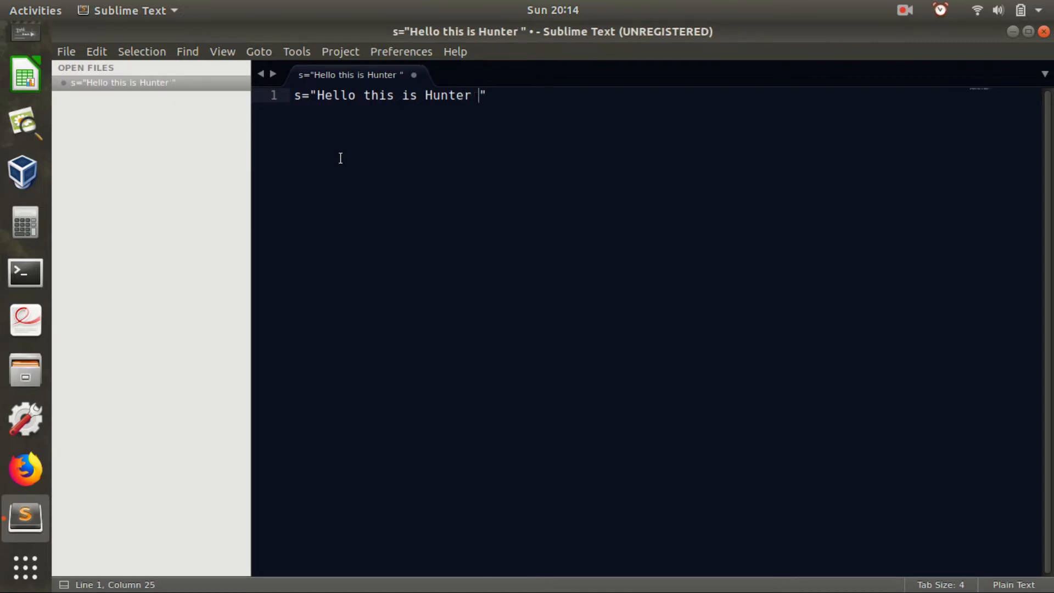
pyautogui.write('from Hunter')
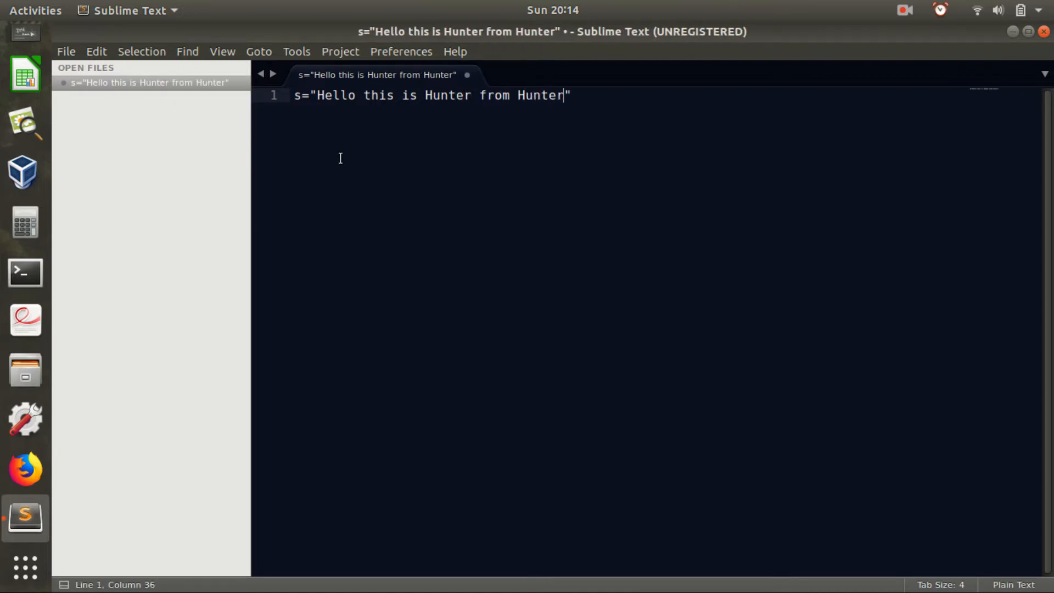
pyautogui.write('labs')
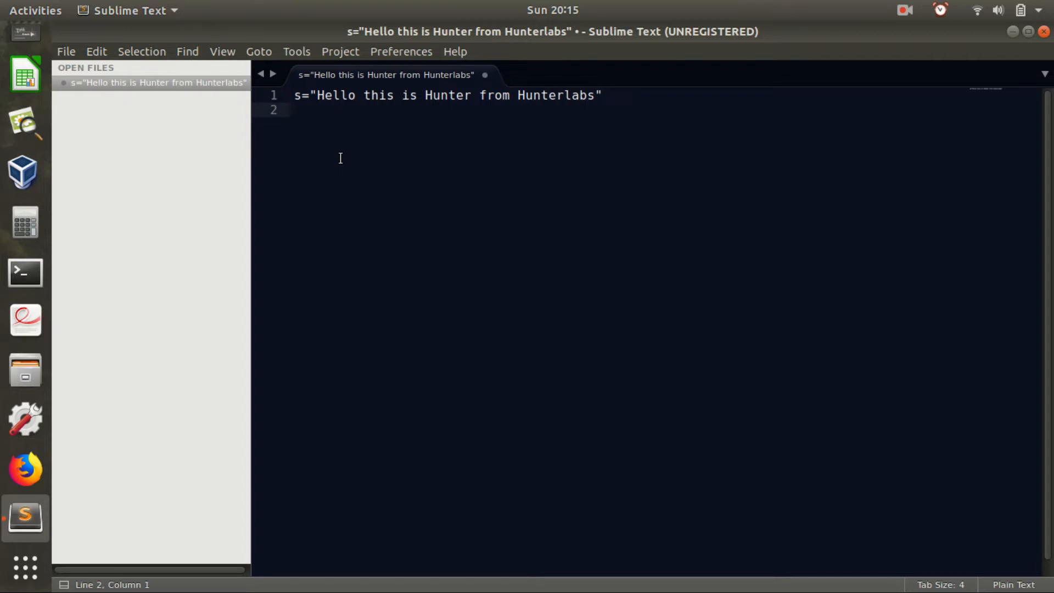
# On line 2 assign b=string2bits(s)
pyautogui.write('b')
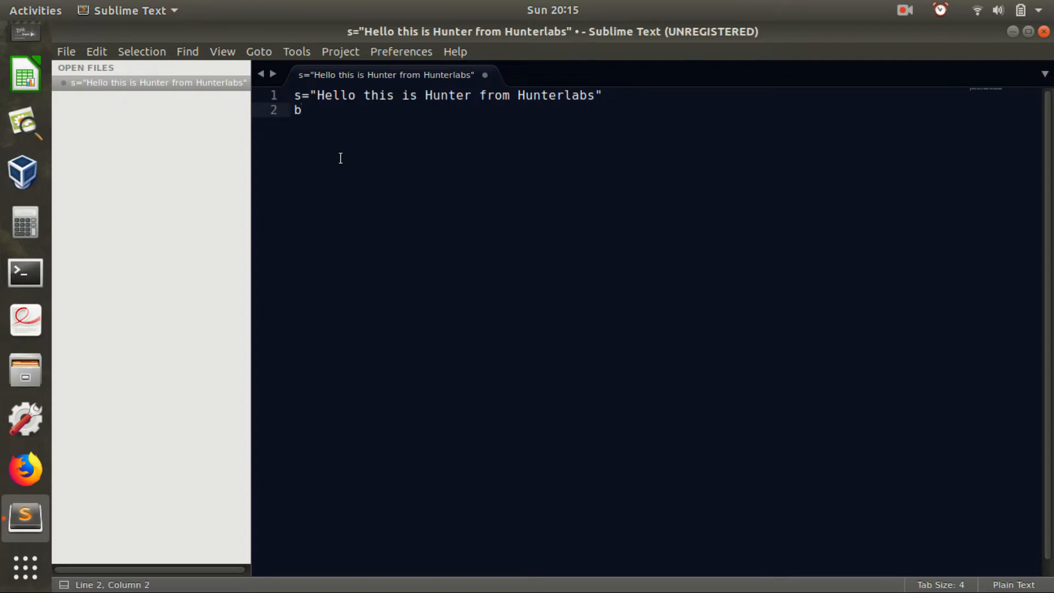
pyautogui.write('=')
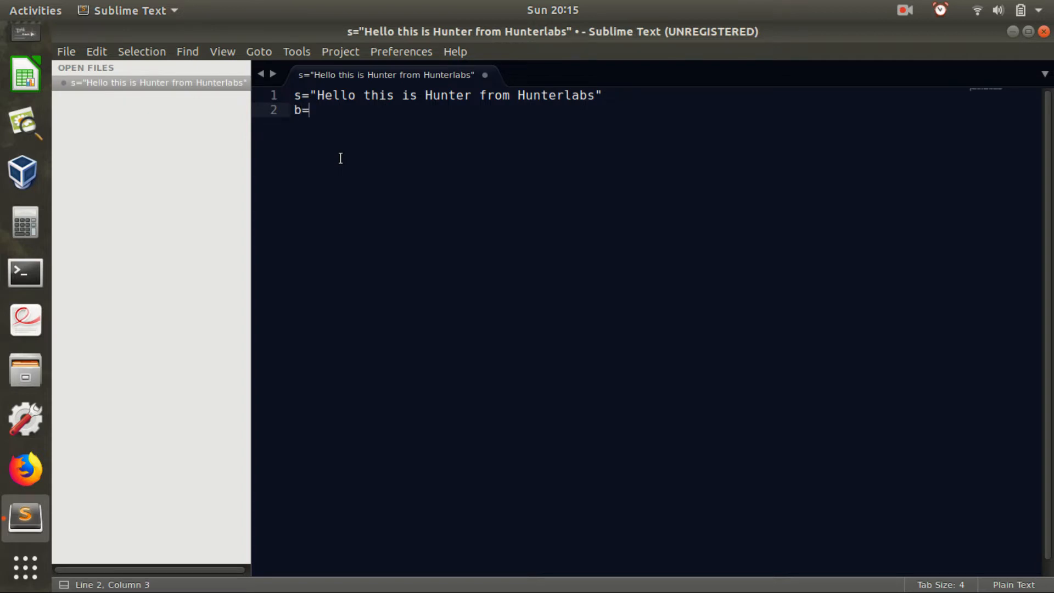
pyautogui.write('st')
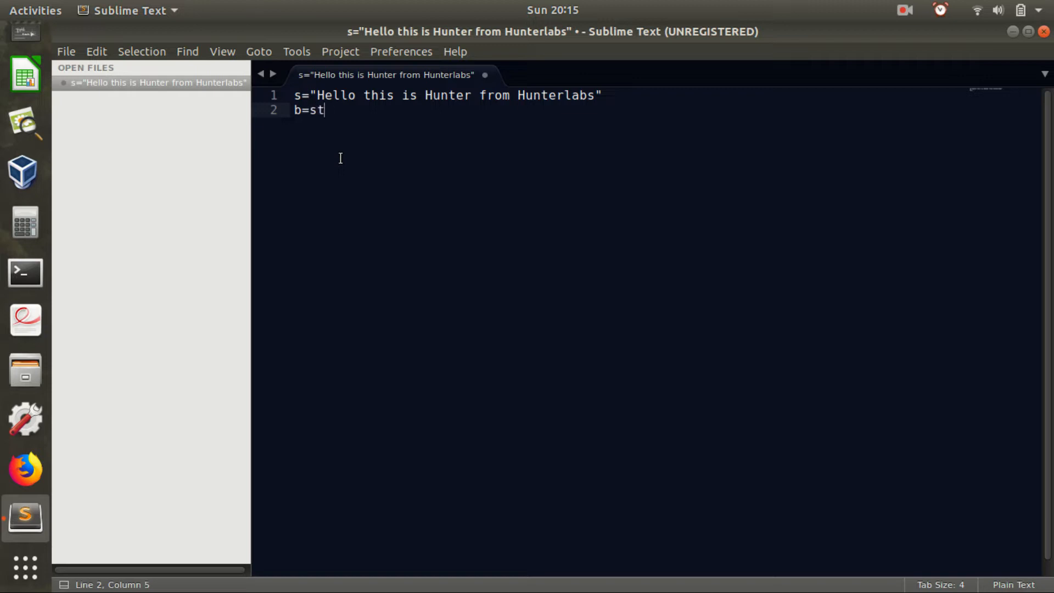
pyautogui.write('ring2bi')
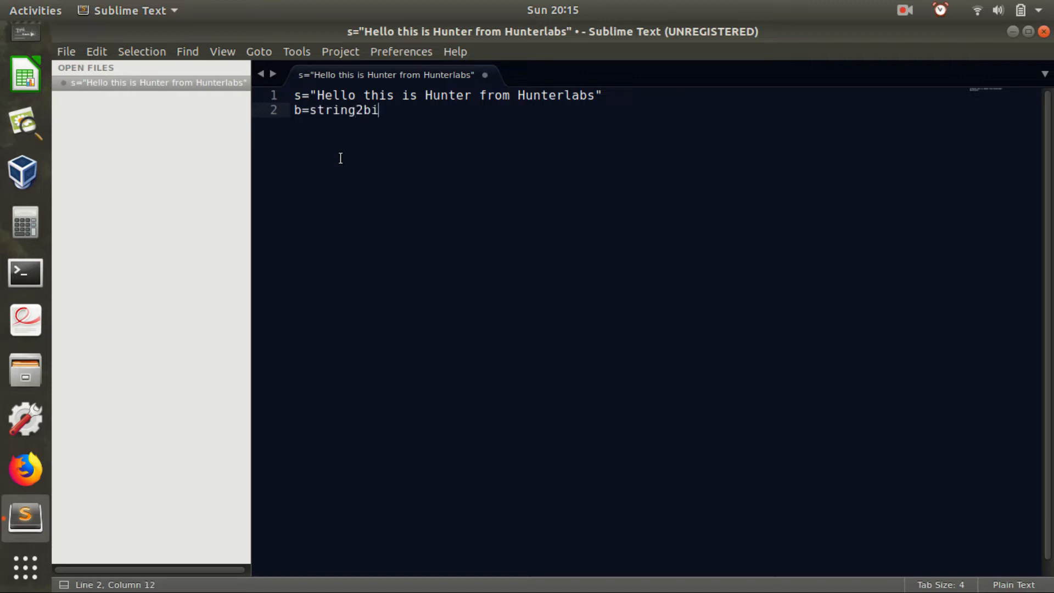
pyautogui.write('ts(s')
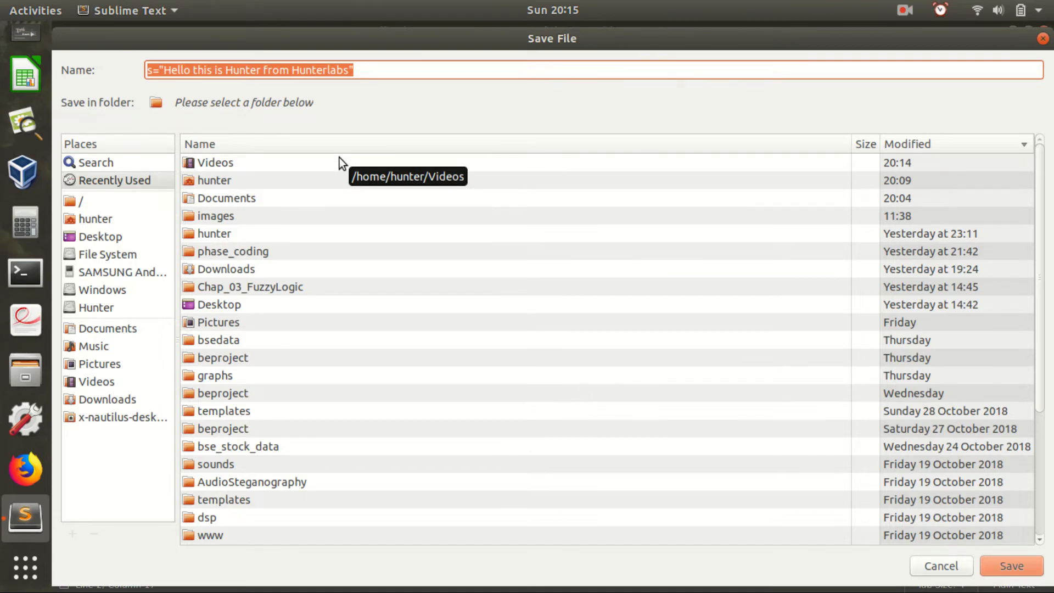
# Save the script as bin8converter.py in the home folder
pyautogui.write('convert')
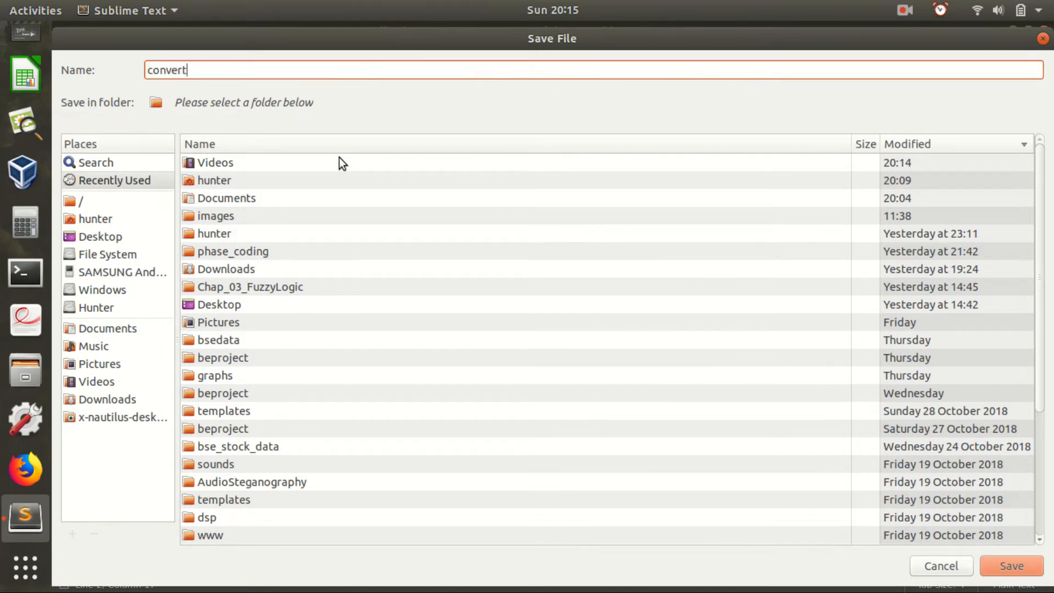
pyautogui.write('er')
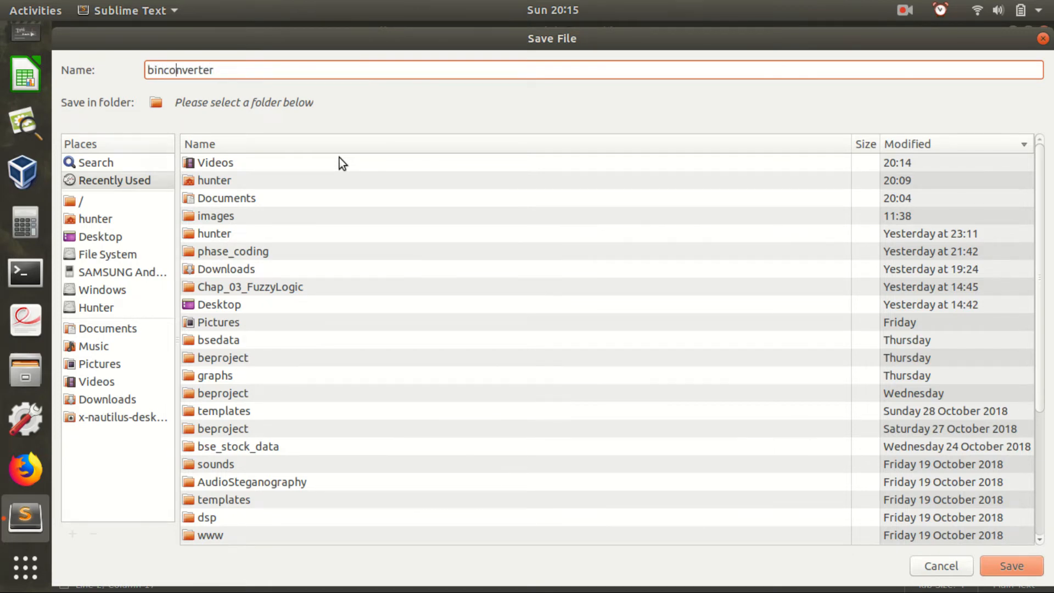
pyautogui.write('.py')
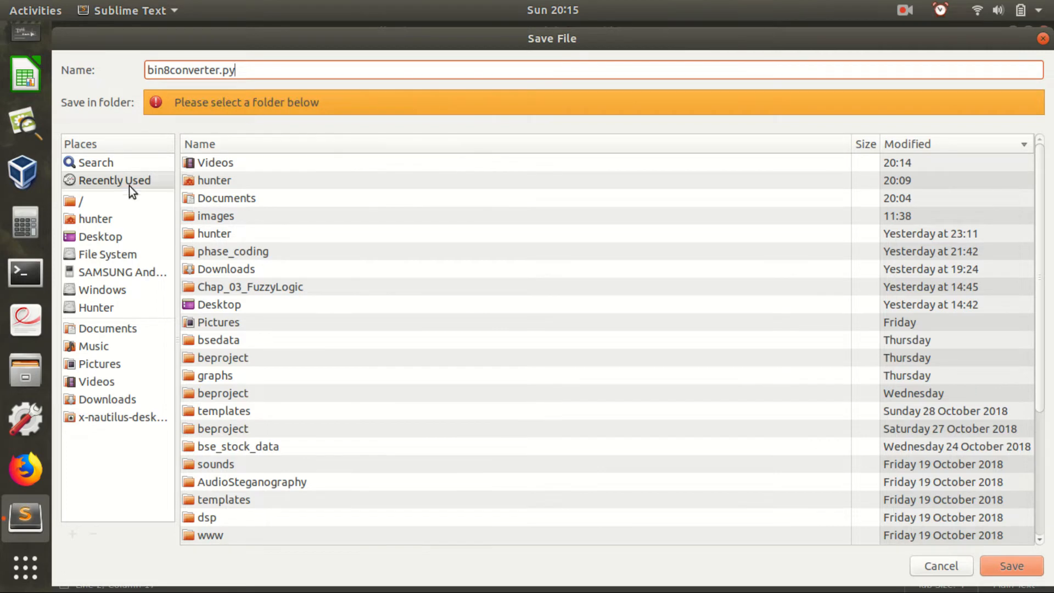
pyautogui.click(96, 218)
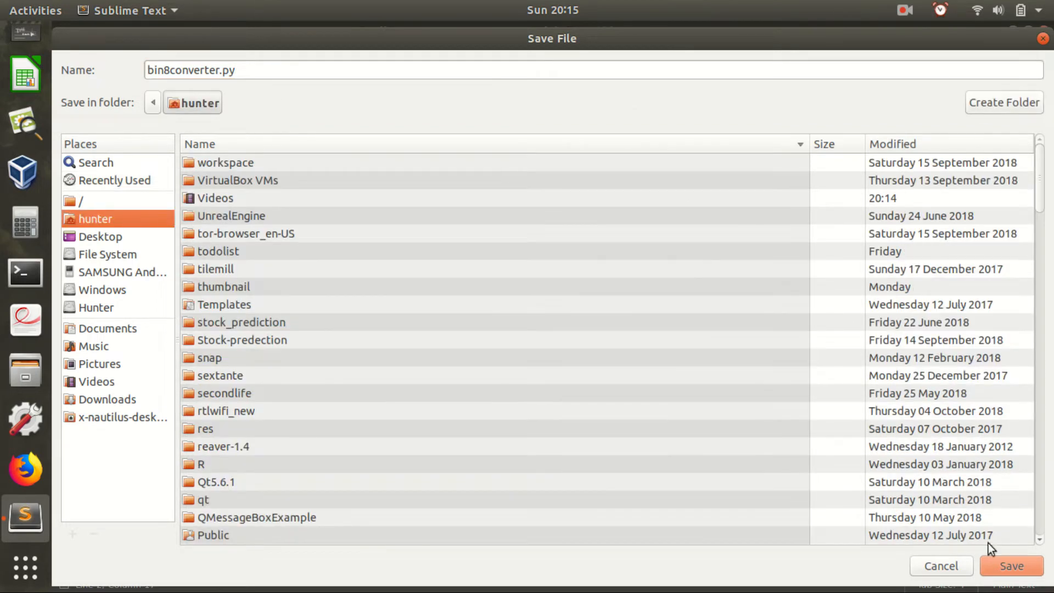
pyautogui.click(1010, 565)
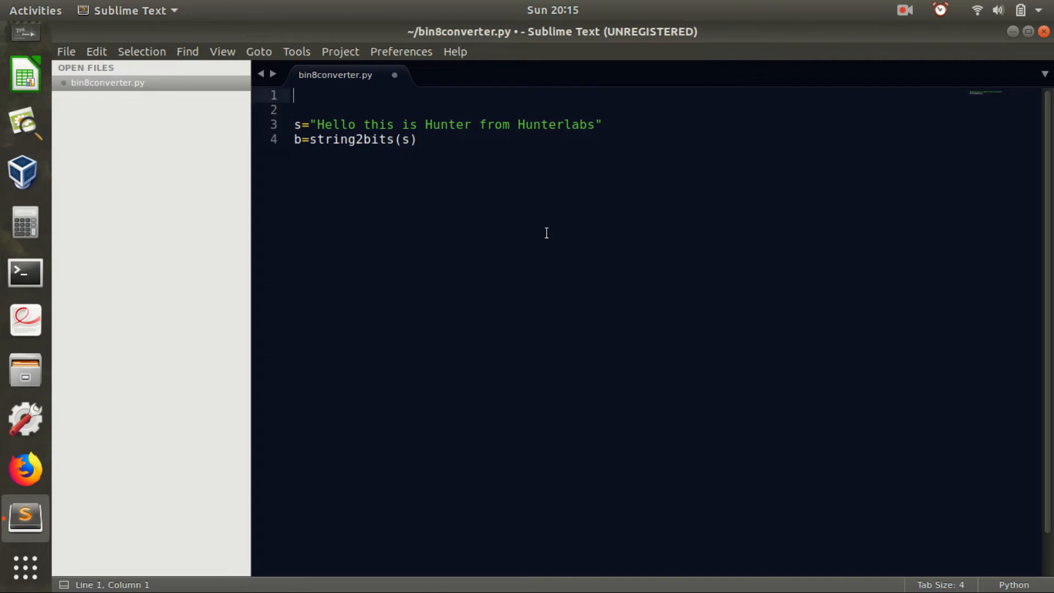
# Start a function def string2bits(s="") at the top of the script
pyautogui.write('def')
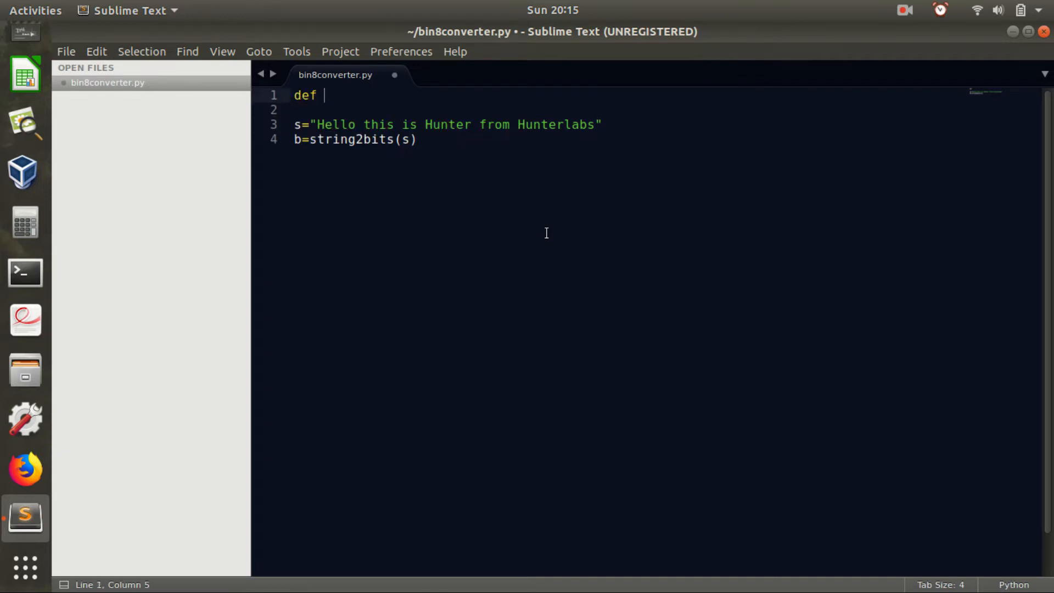
pyautogui.write('string2')
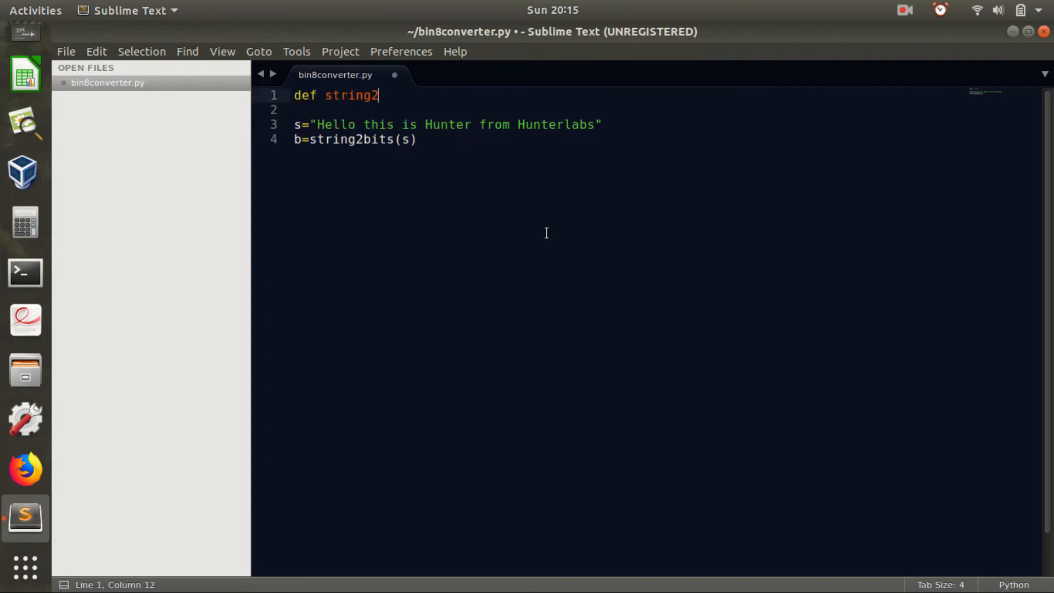
pyautogui.write('bits')
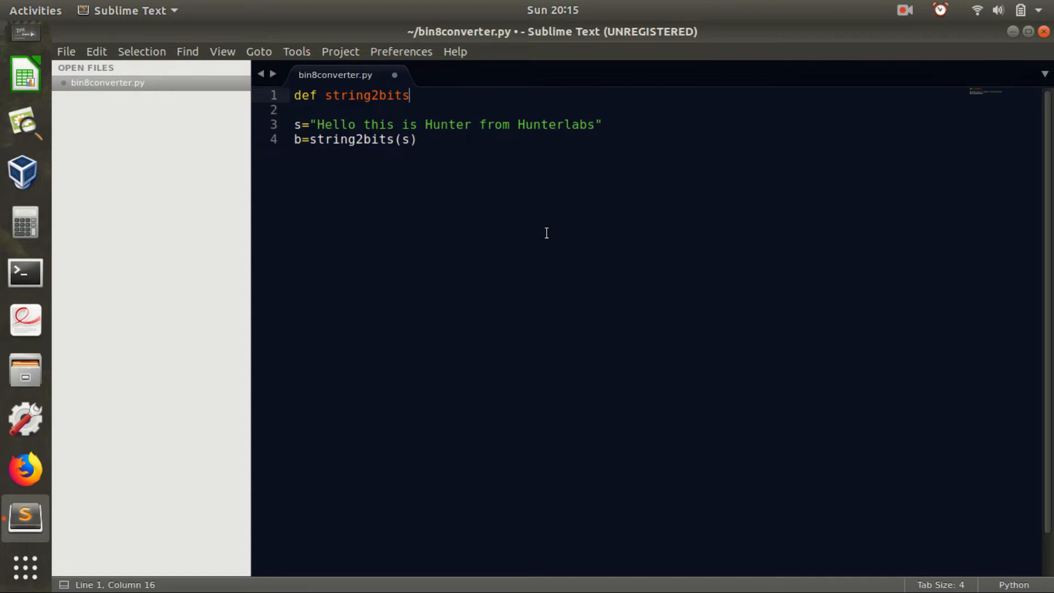
pyautogui.write('(s=""):')
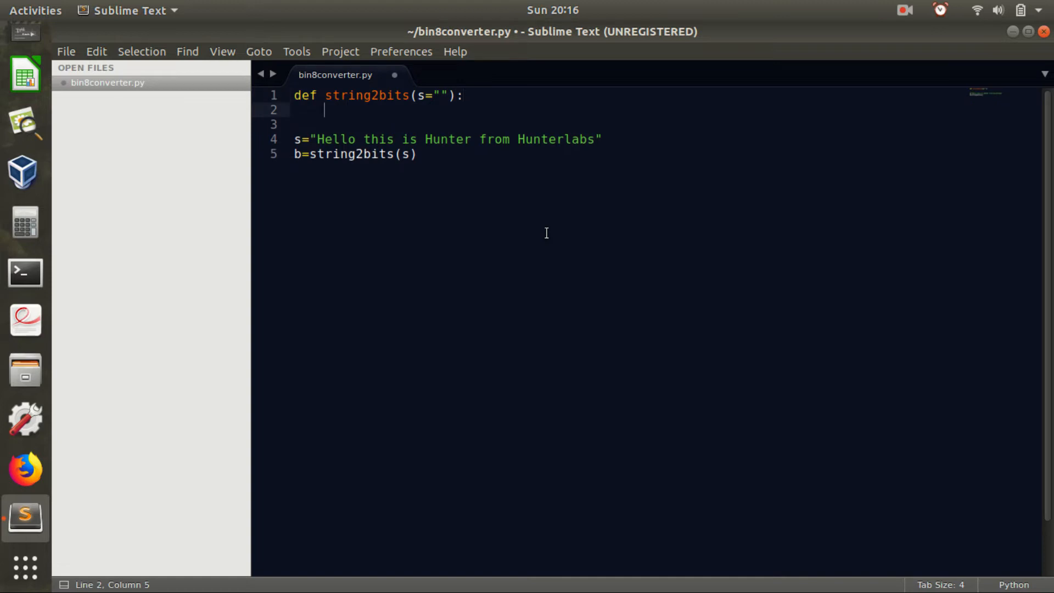
# Make string2bits return [bin(ord(x)) for x in s] and save the script
pyautogui.write('return')
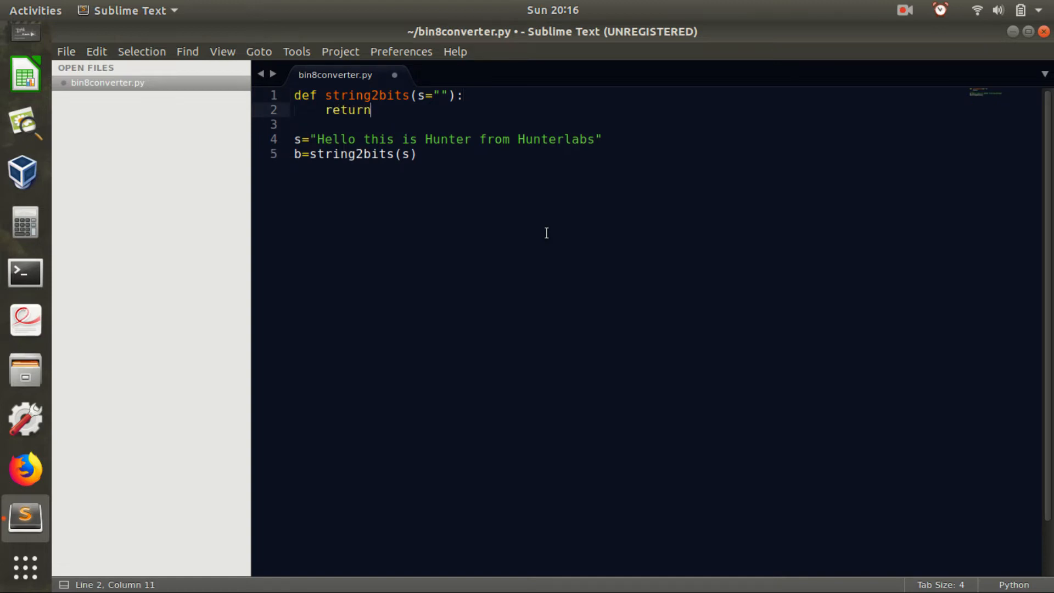
pyautogui.write('[]')
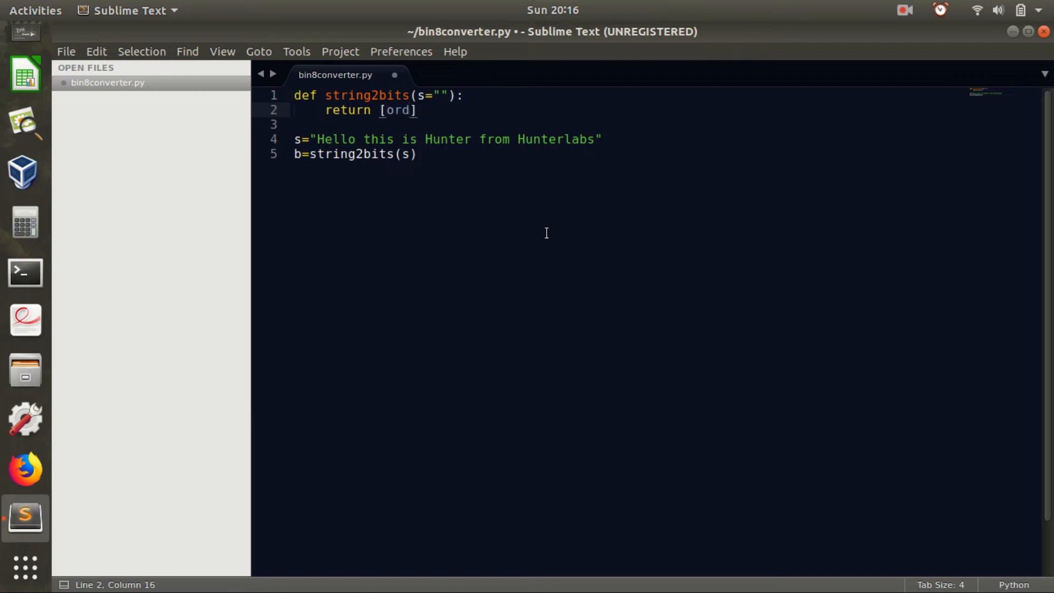
pyautogui.write('(x)')
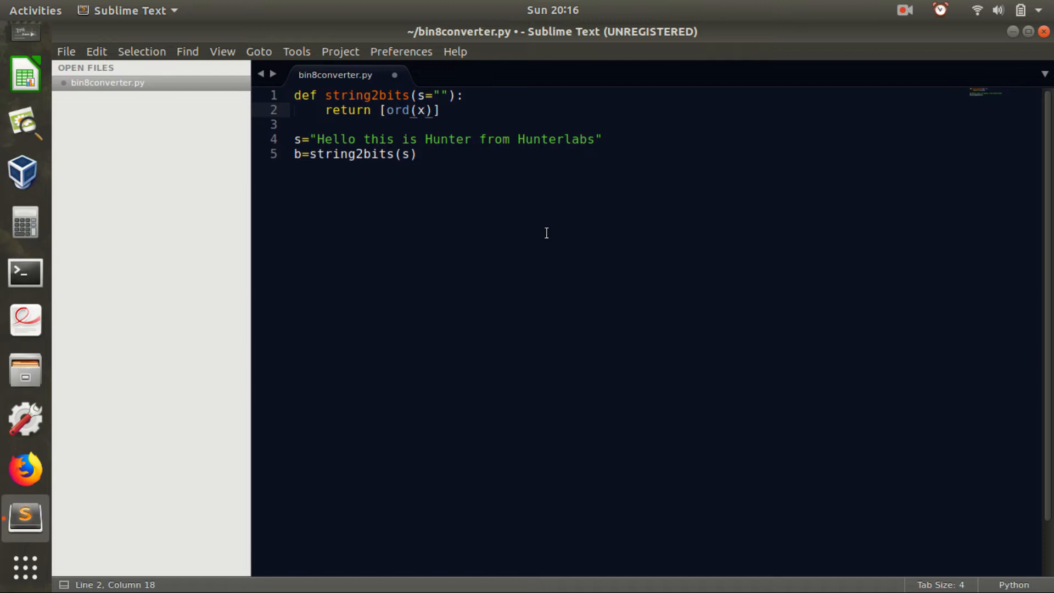
pyautogui.press('Right')
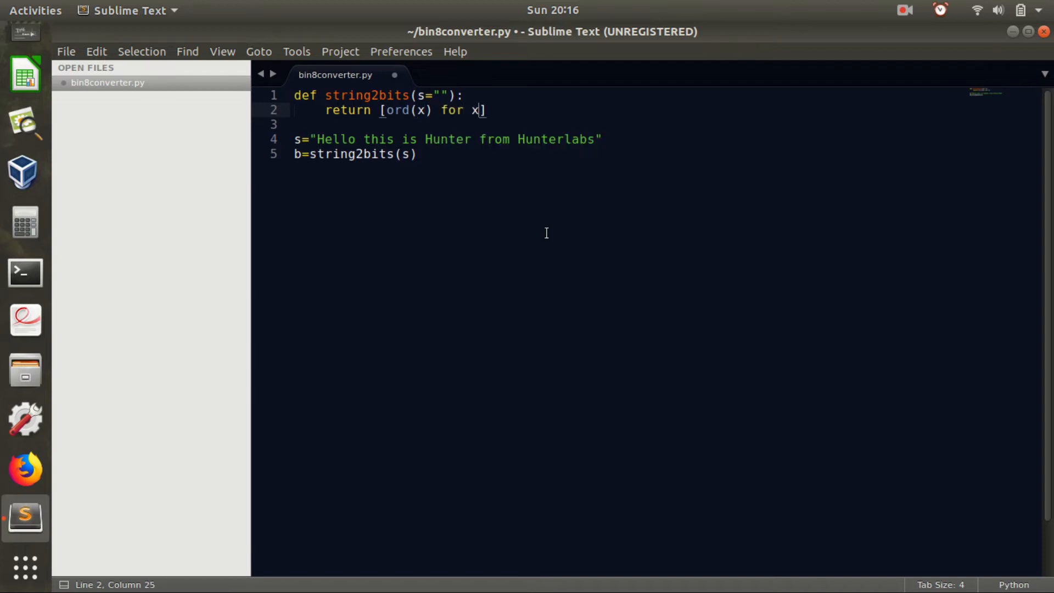
pyautogui.write('in s')
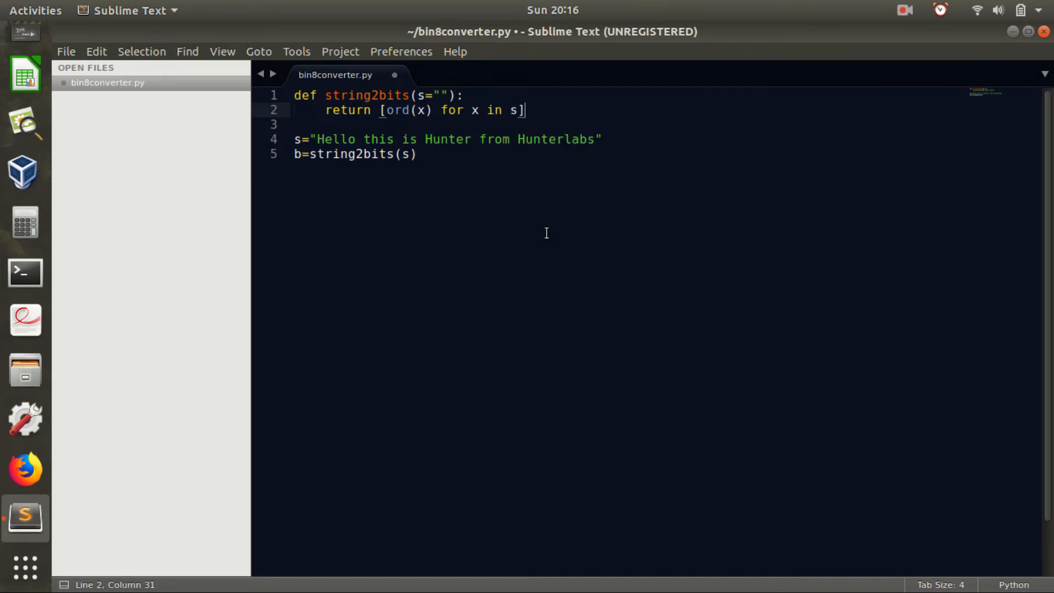
pyautogui.press('ctrl+s')
pyautogui.write('bin(')
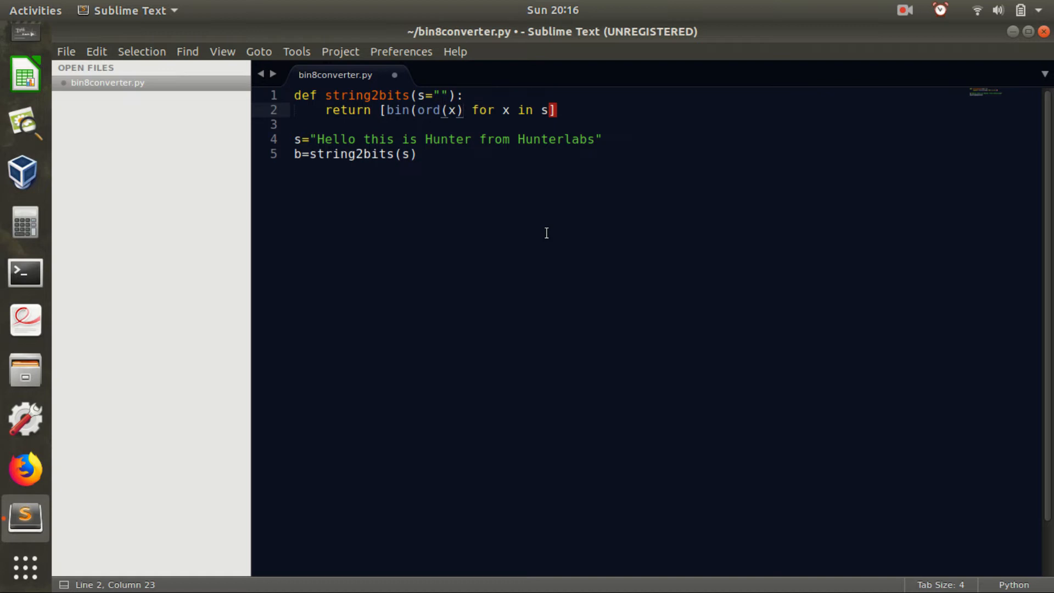
pyautogui.write(')')
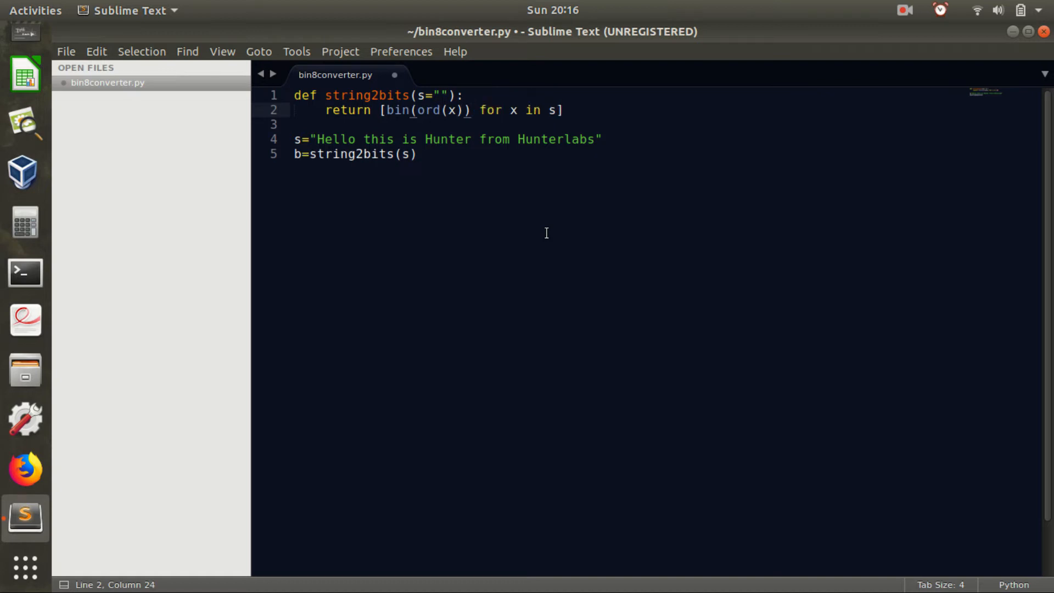
pyautogui.press('ctrl+s')
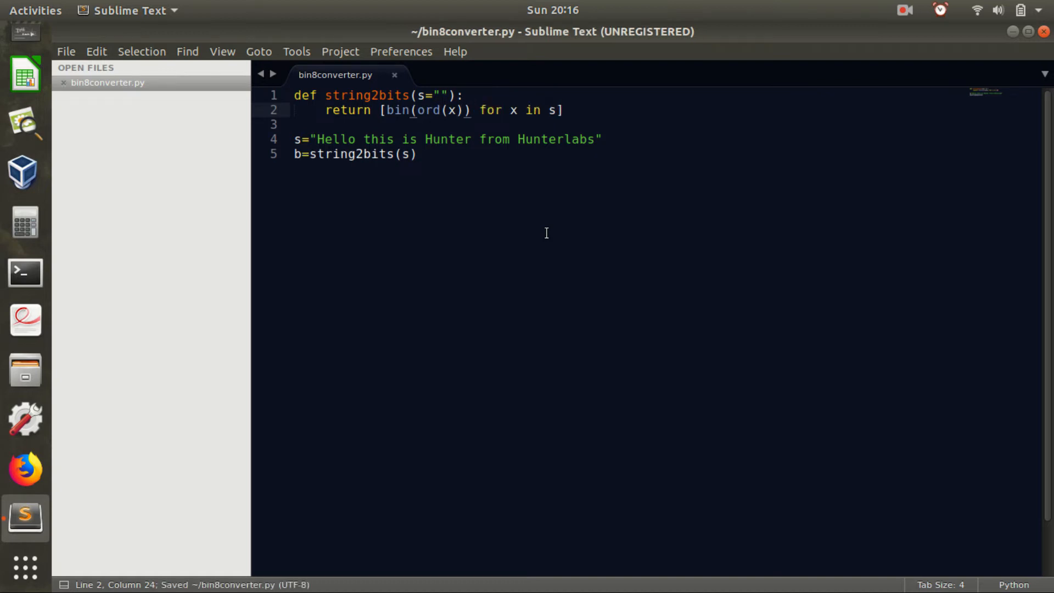
# In a Python 3 session evaluate bin(ord("H")) to see '0b1001000', then return to the editor
pyautogui.click(25, 272)
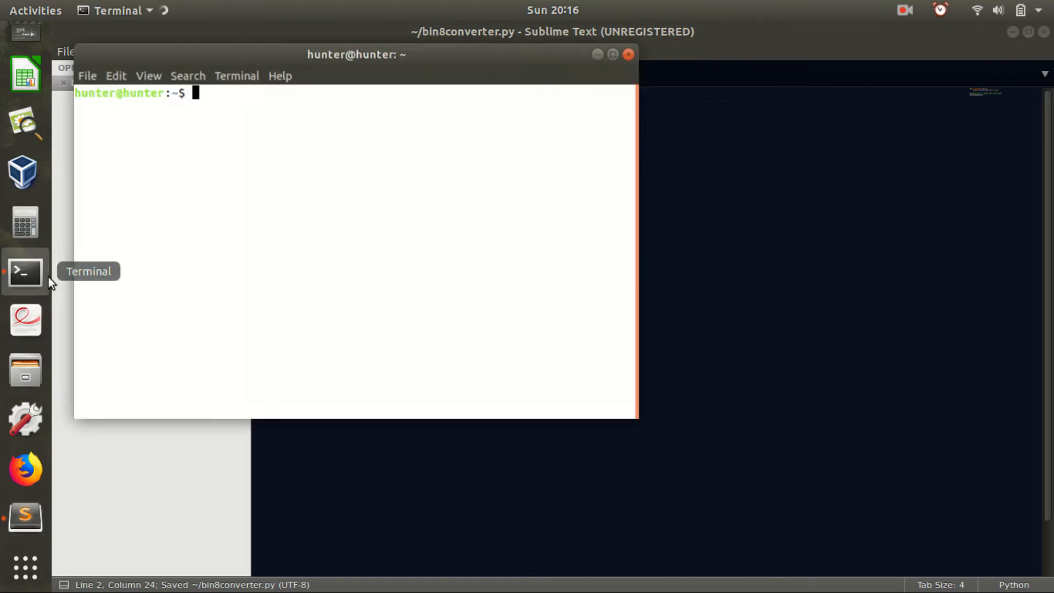
pyautogui.write('python3')
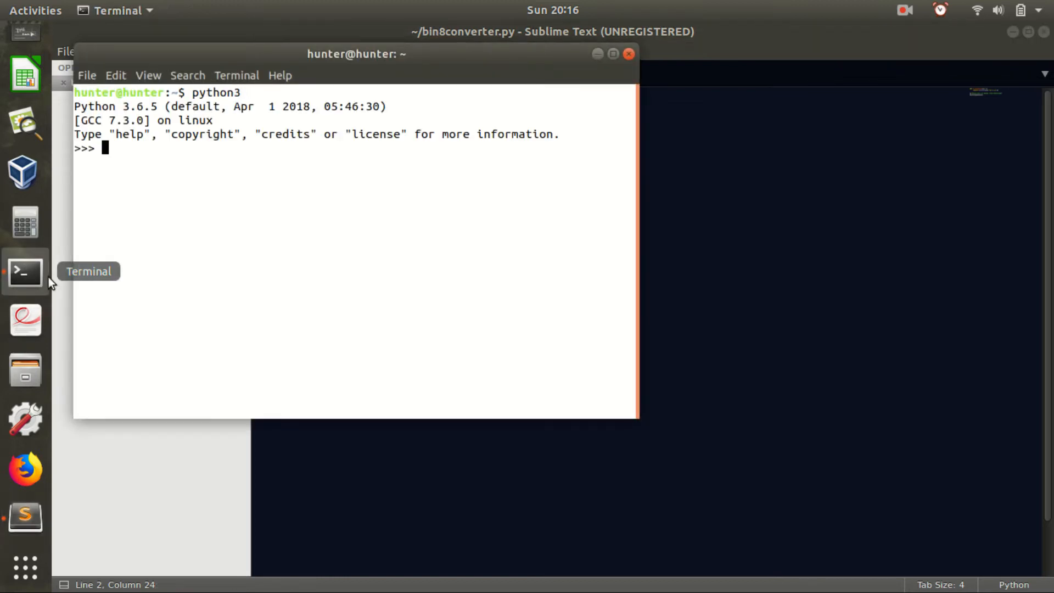
pyautogui.write('bin')
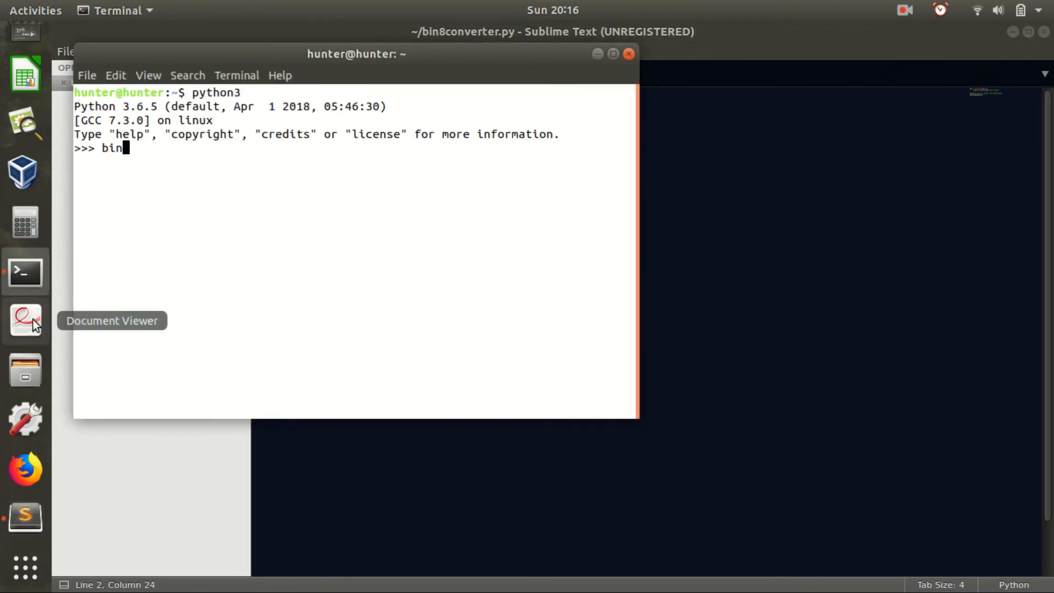
pyautogui.write('(ord')
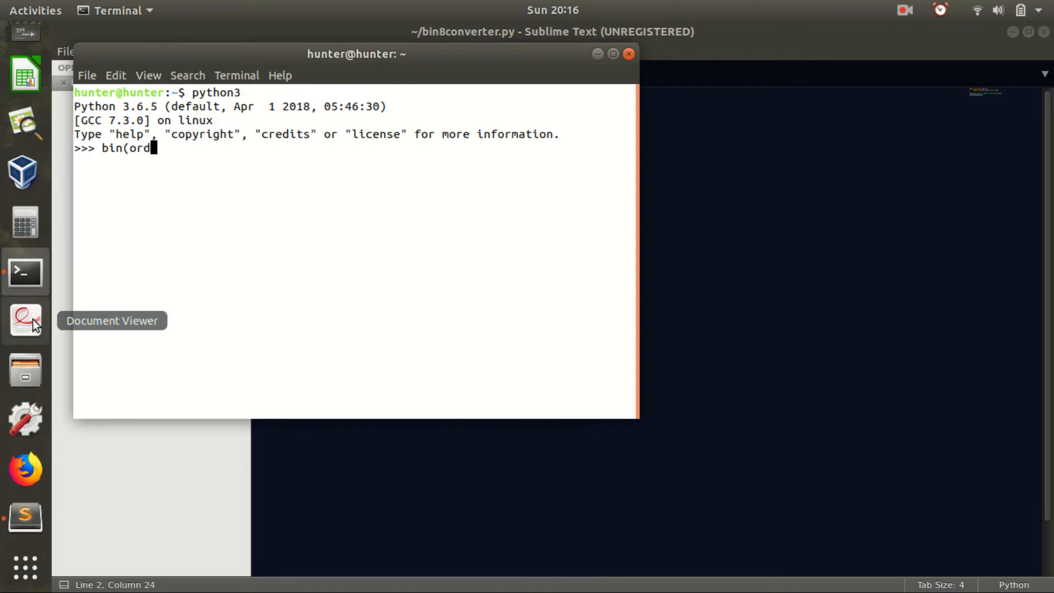
pyautogui.write('()')
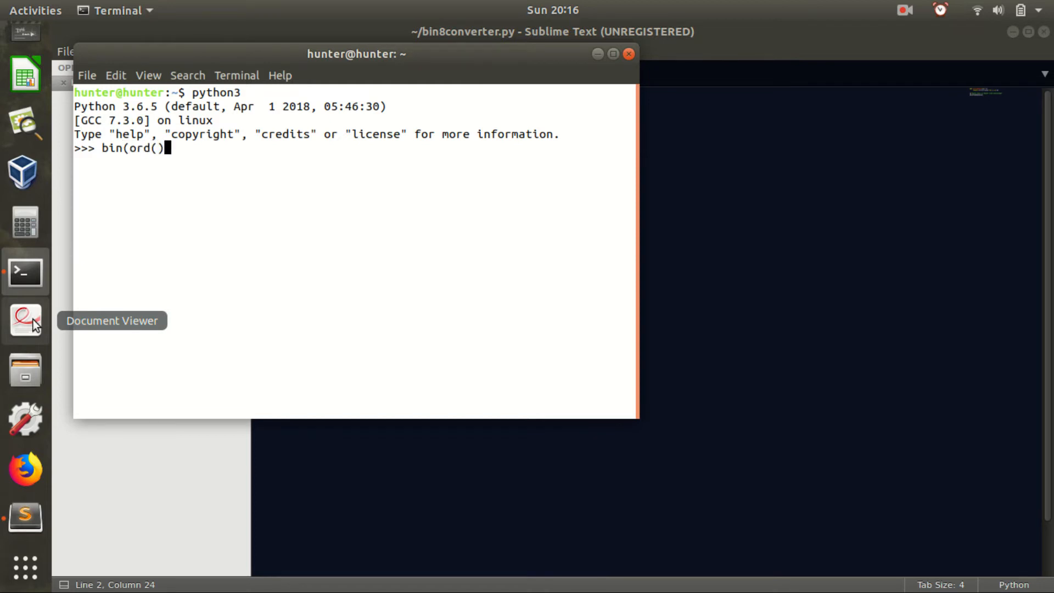
pyautogui.write('"H')
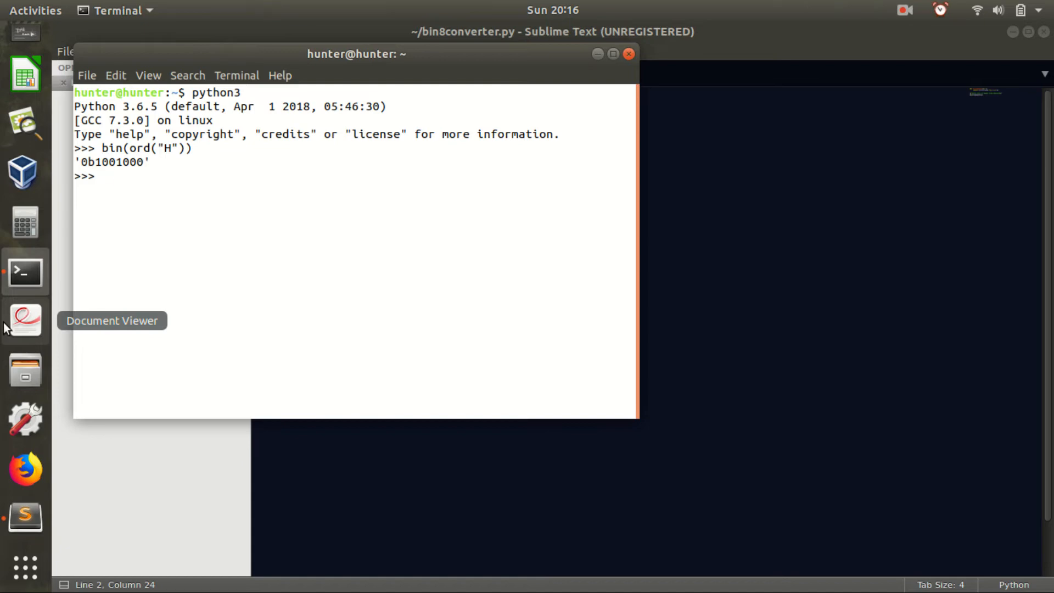
pyautogui.moveTo(450, 311)
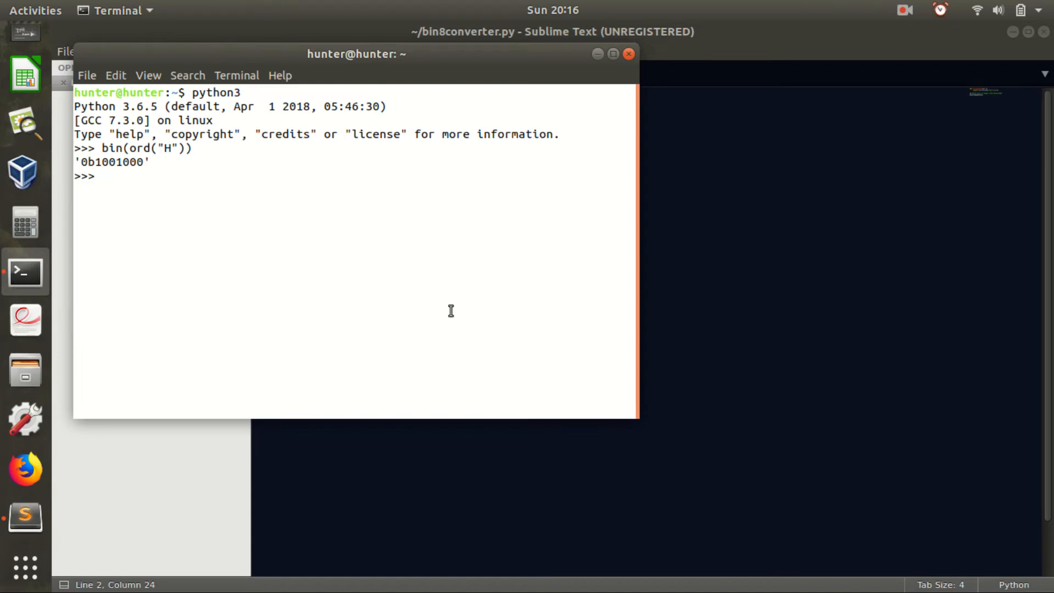
pyautogui.click(25, 517)
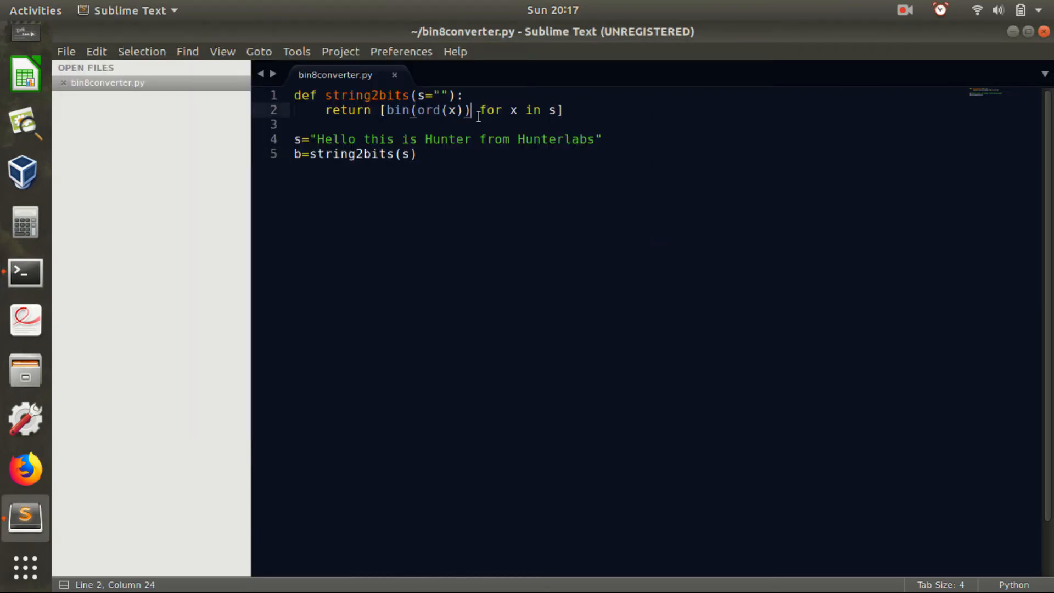
# Slice each binary string with [2:] to drop the 0b prefix and save
pyautogui.write('[]')
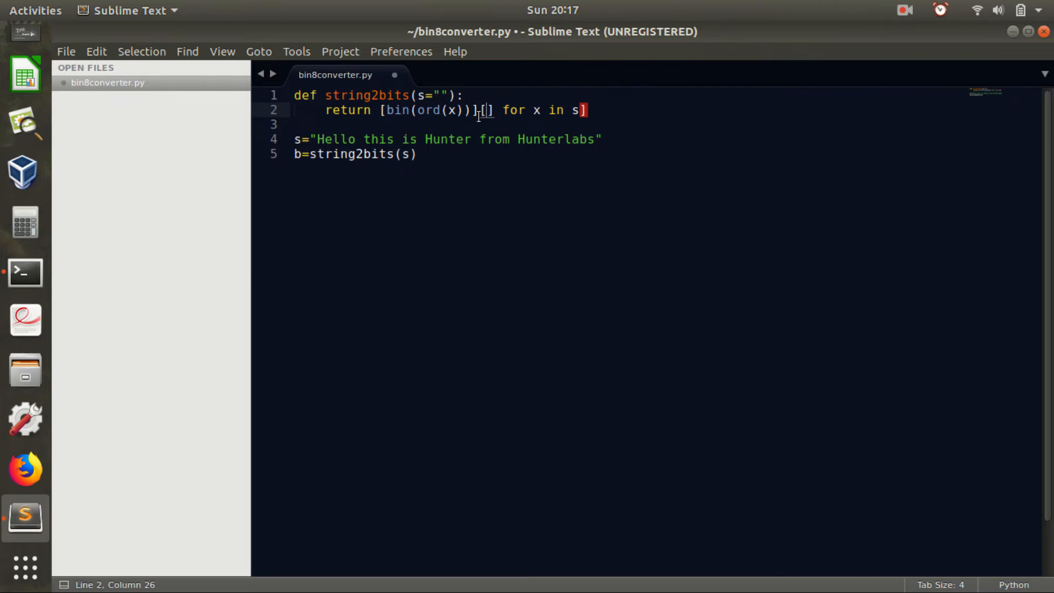
pyautogui.write('2:')
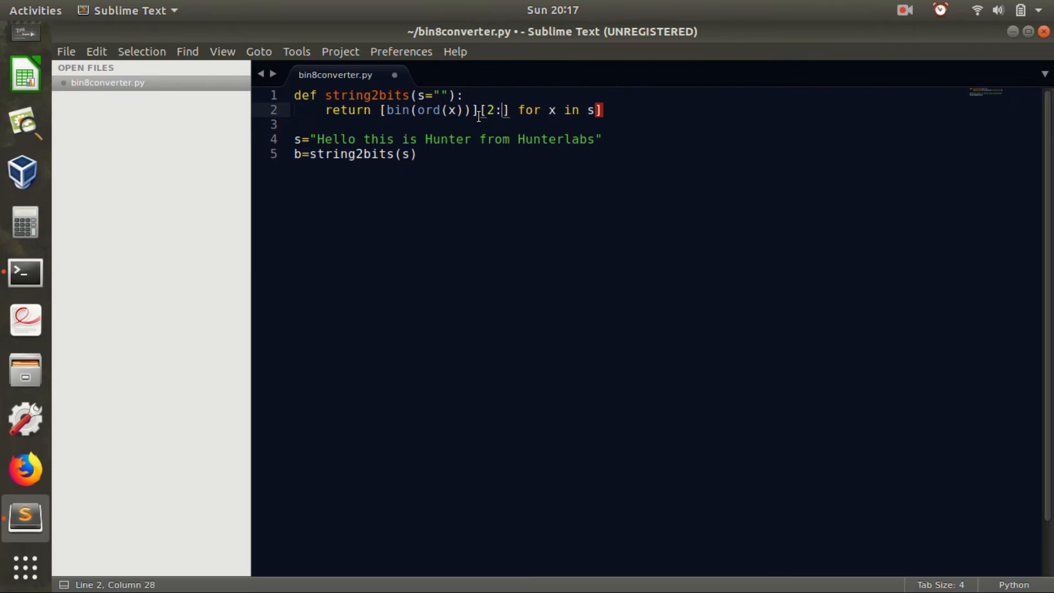
pyautogui.press('ctrl+s')
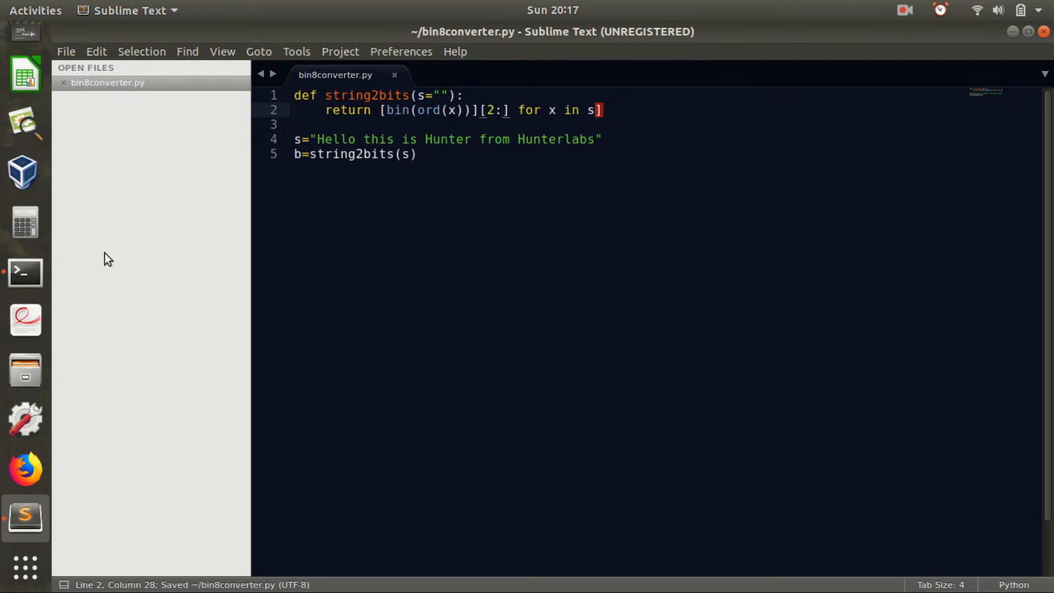
# Pad each binary string with .zfill(8), save, then add blank lines and print(b) at the end
pyautogui.click(25, 274)
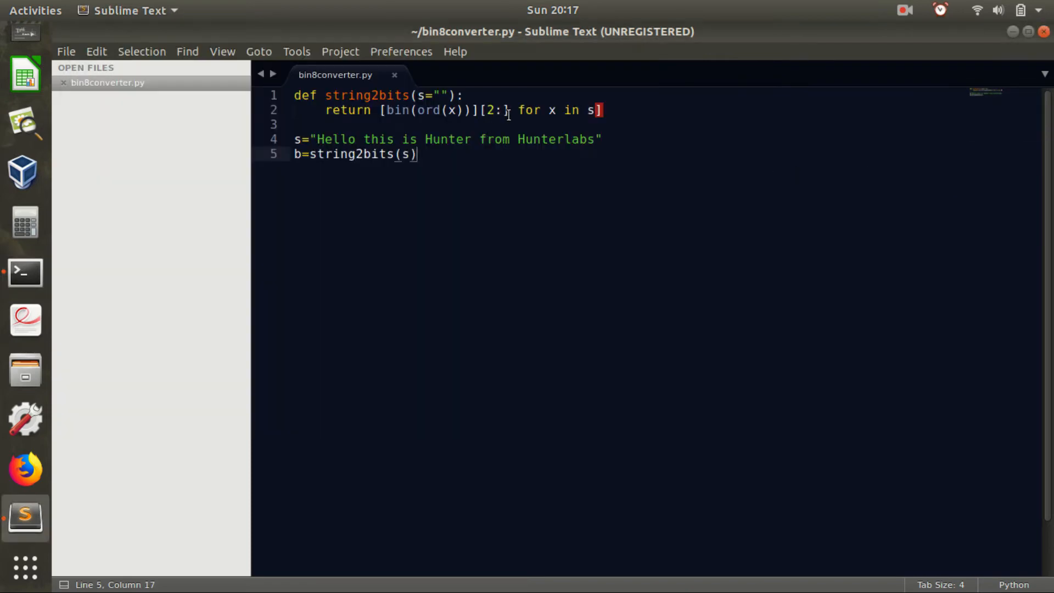
pyautogui.click(510, 109)
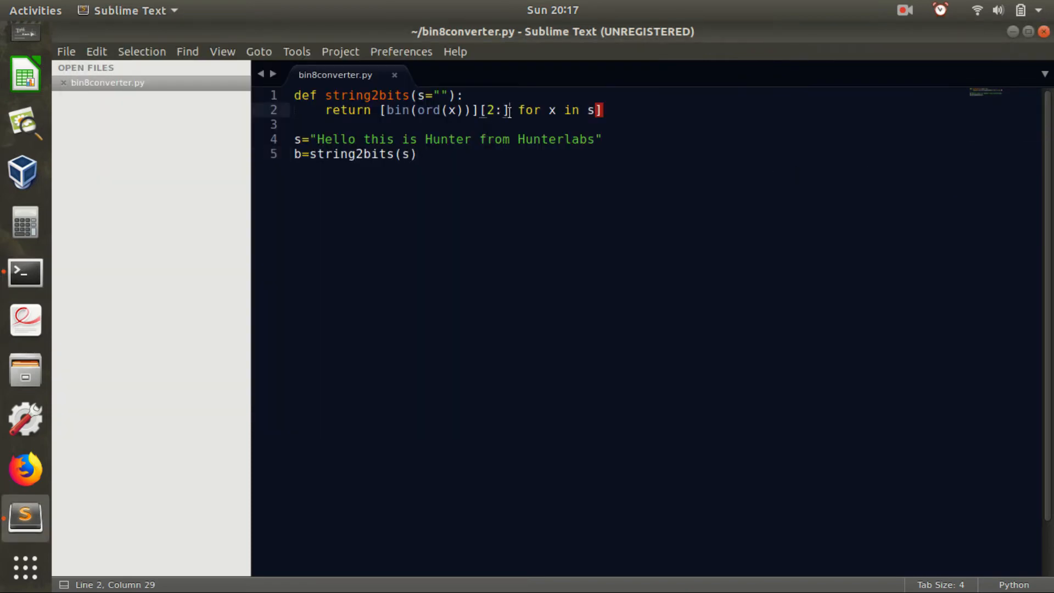
pyautogui.write('.zf')
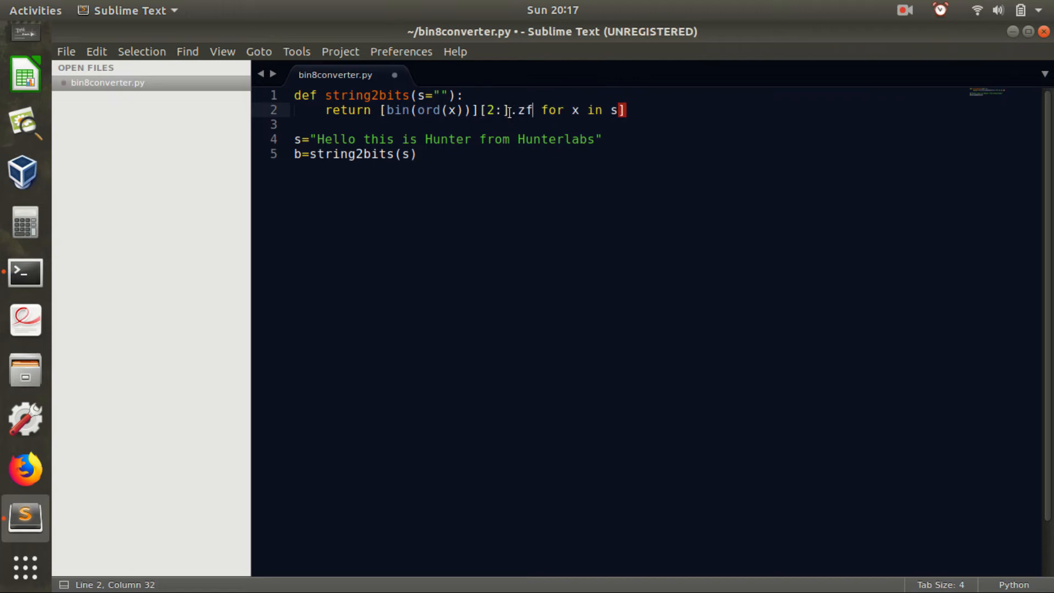
pyautogui.write('ill()')
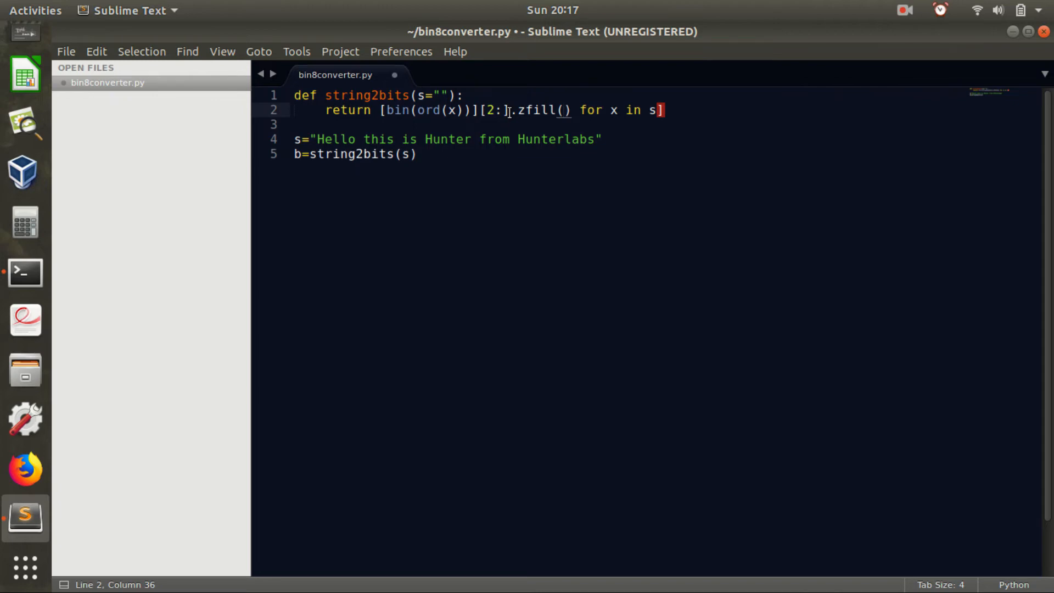
pyautogui.write('8')
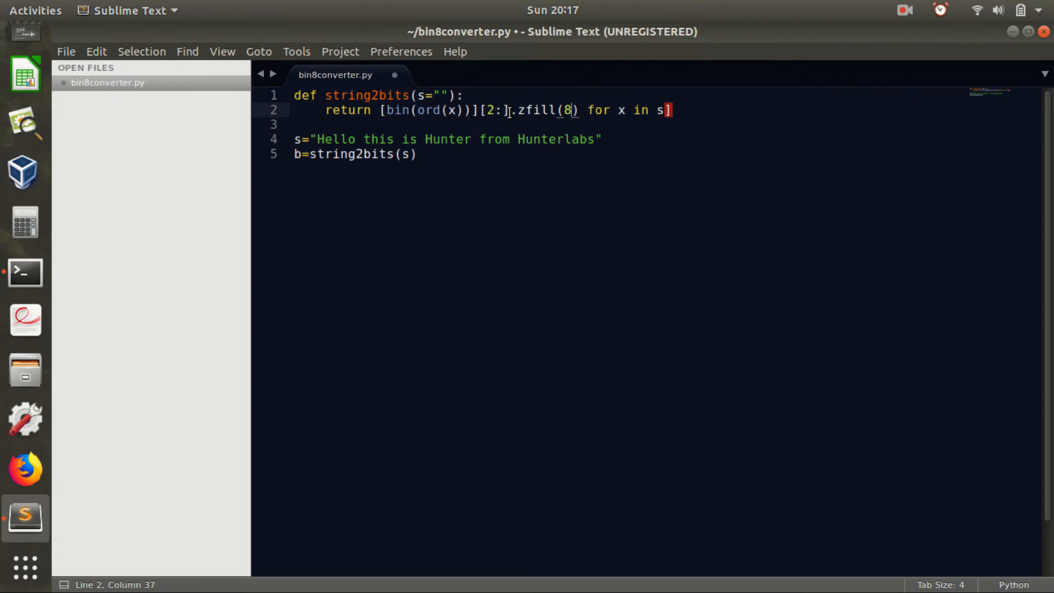
pyautogui.press('ctrl+s')
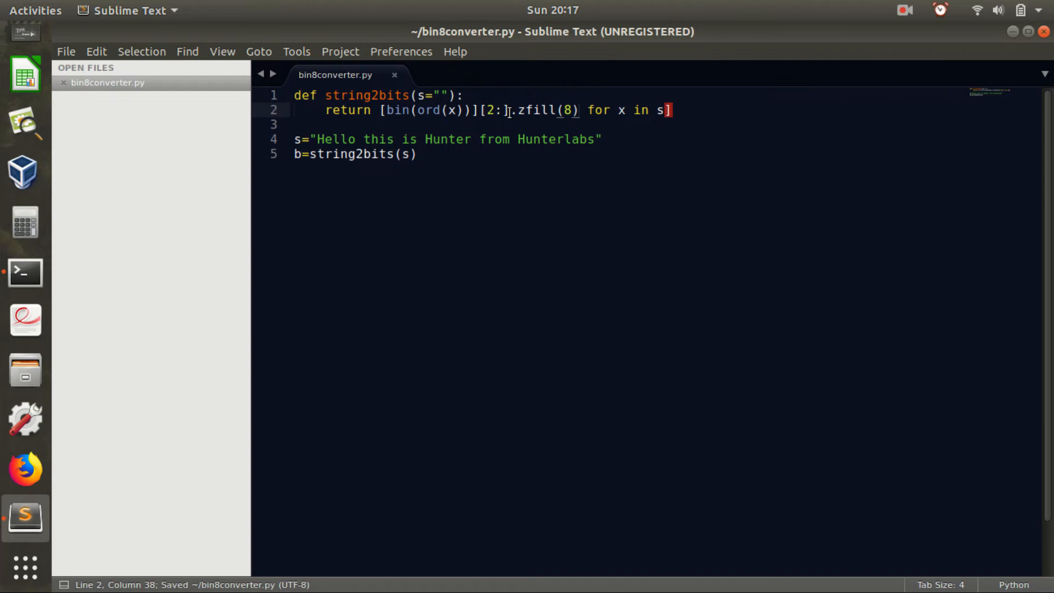
pyautogui.moveTo(508, 116)
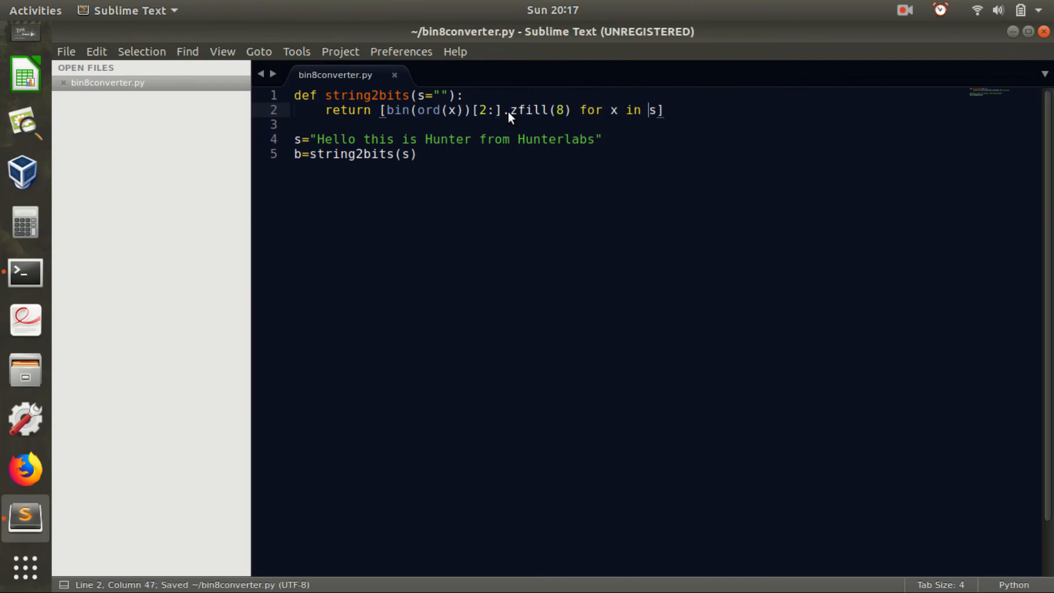
pyautogui.press('Return')
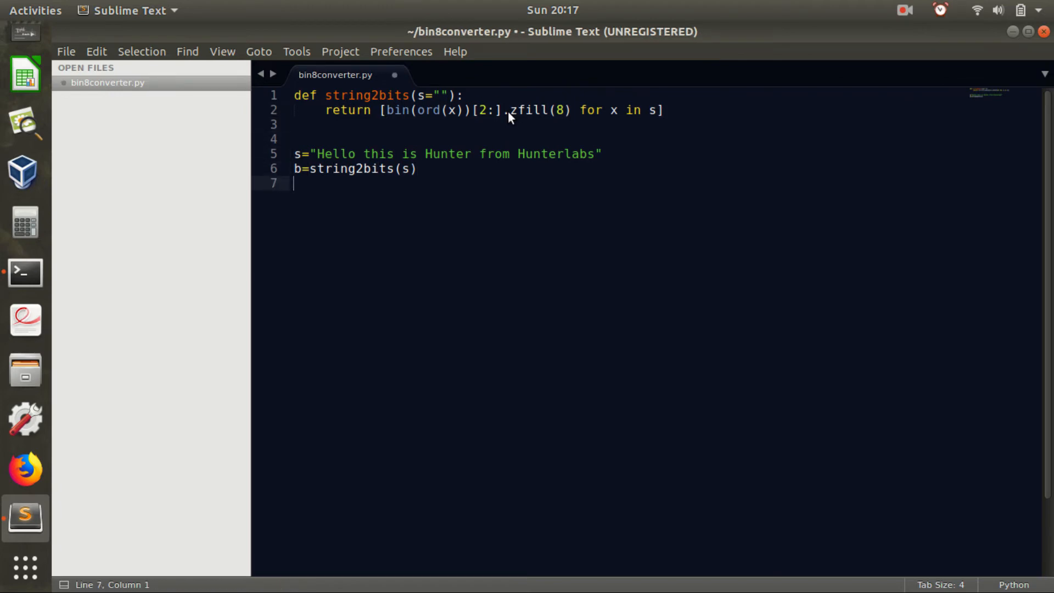
pyautogui.write('print(b)')
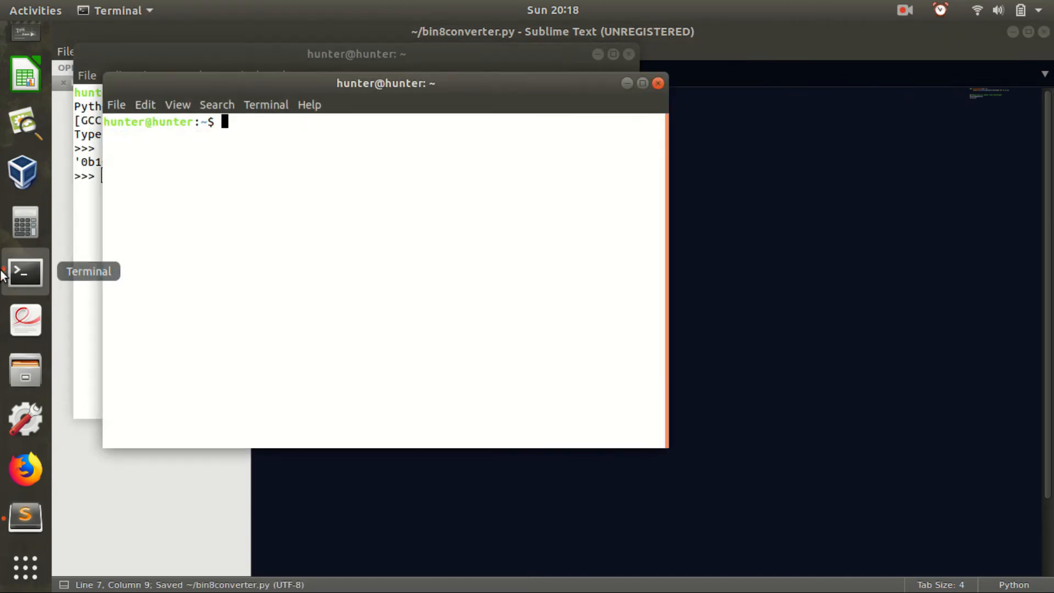
# Run python3 bin8converter.py in Terminal to print the list of 8-digit binary strings
pyautogui.write('python3')
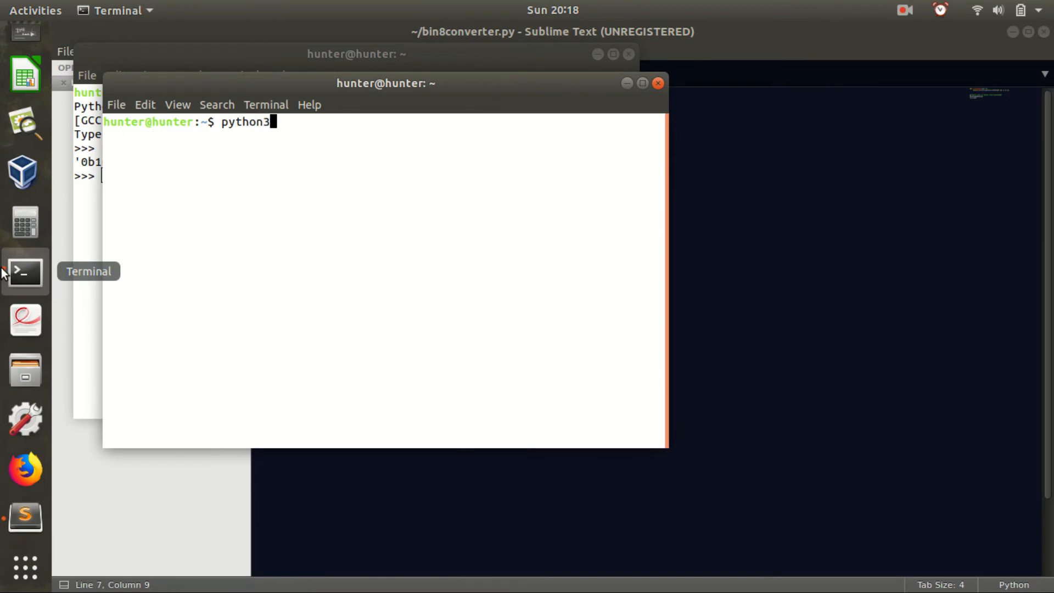
pyautogui.moveTo(25, 271)
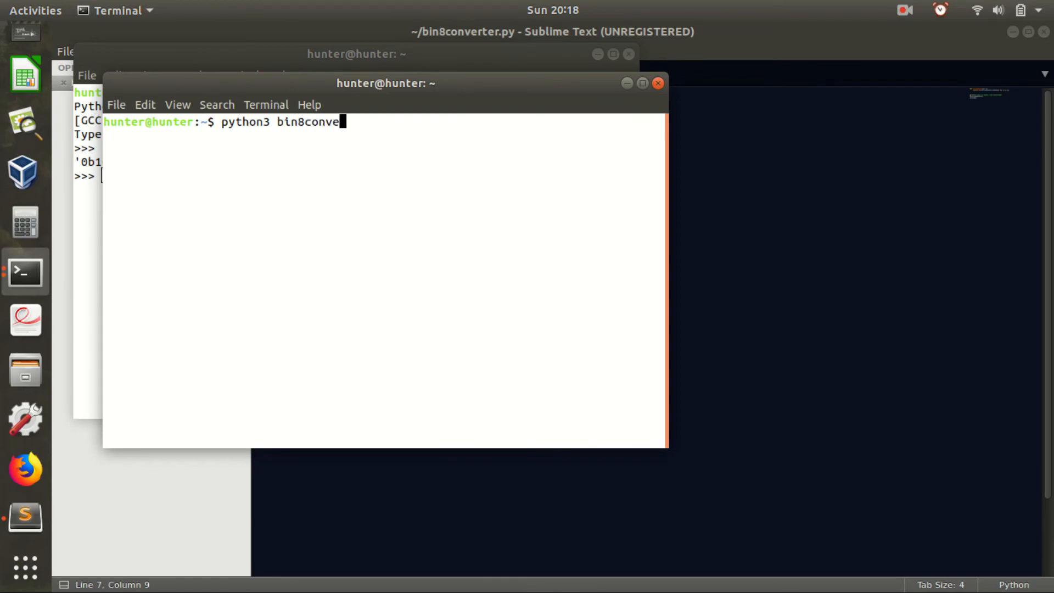
pyautogui.write('rter.py')
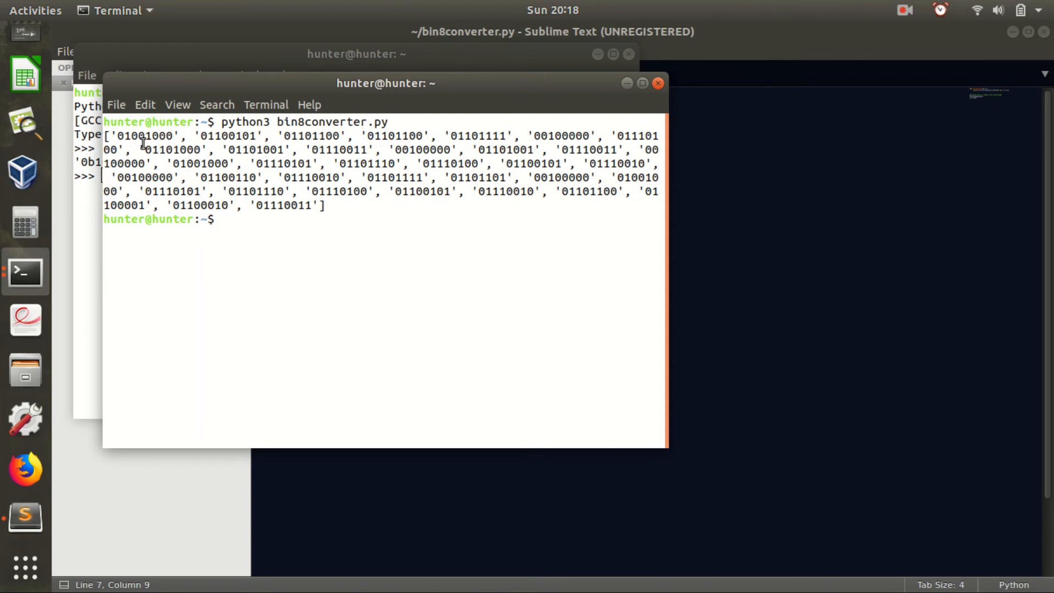
pyautogui.moveTo(600, 238)
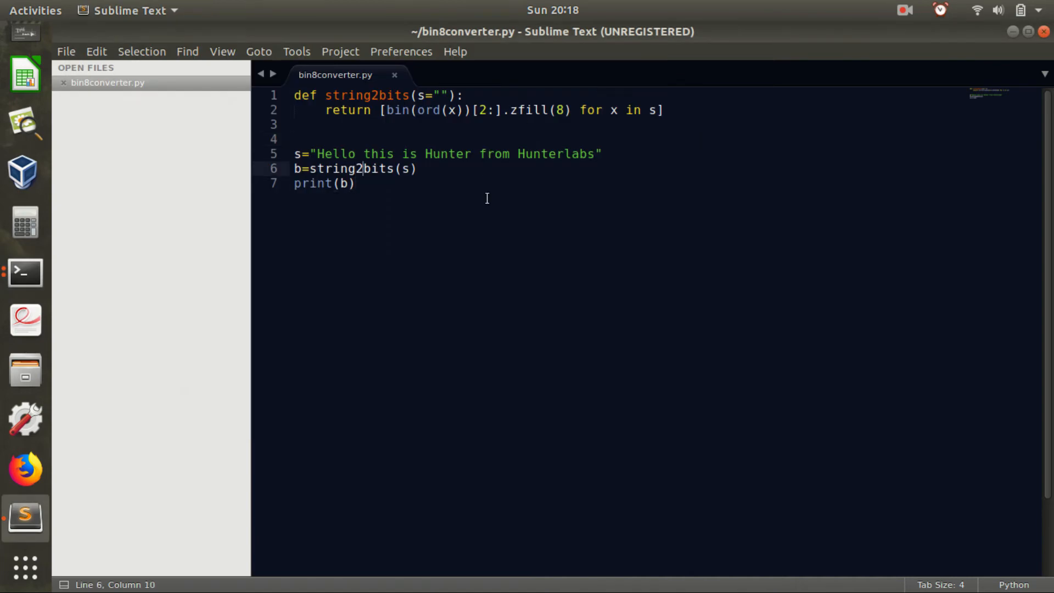
# Add a second function def bit2strings(b=None) above print(b), save, and begin its return
pyautogui.press('Return')
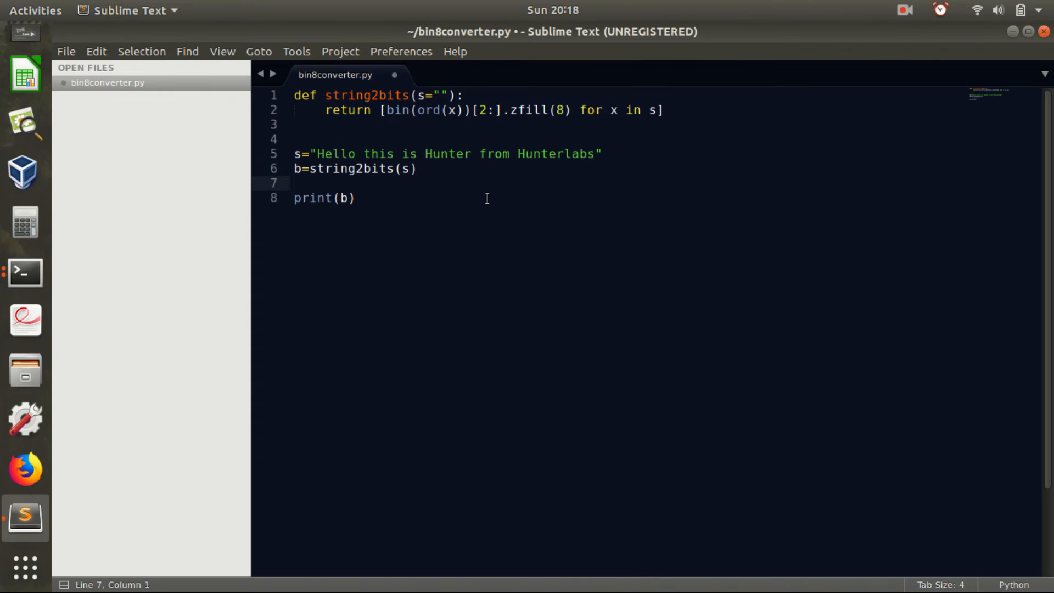
pyautogui.click(295, 184)
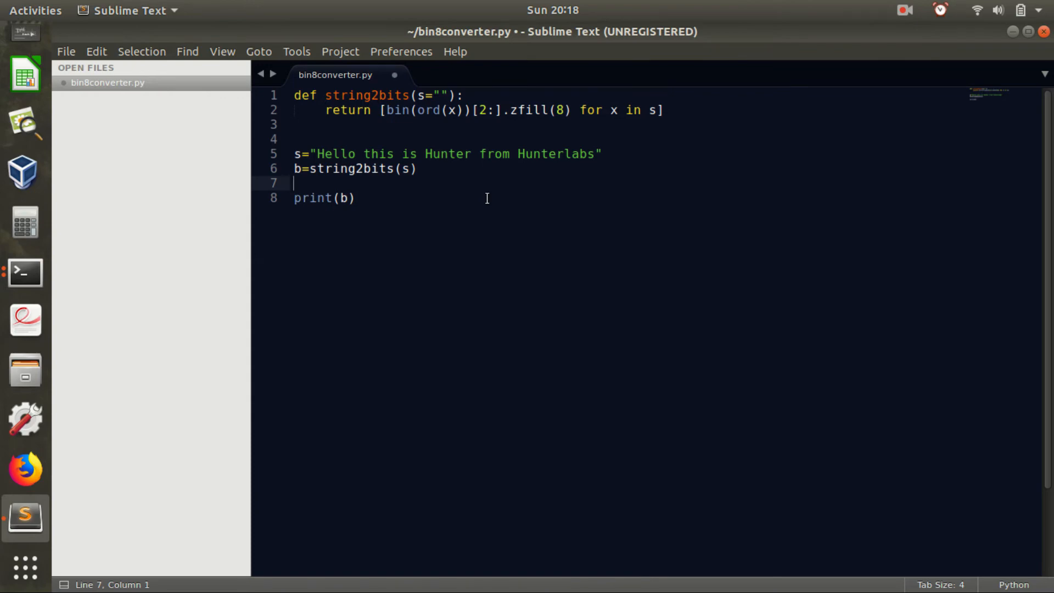
pyautogui.write('bi')
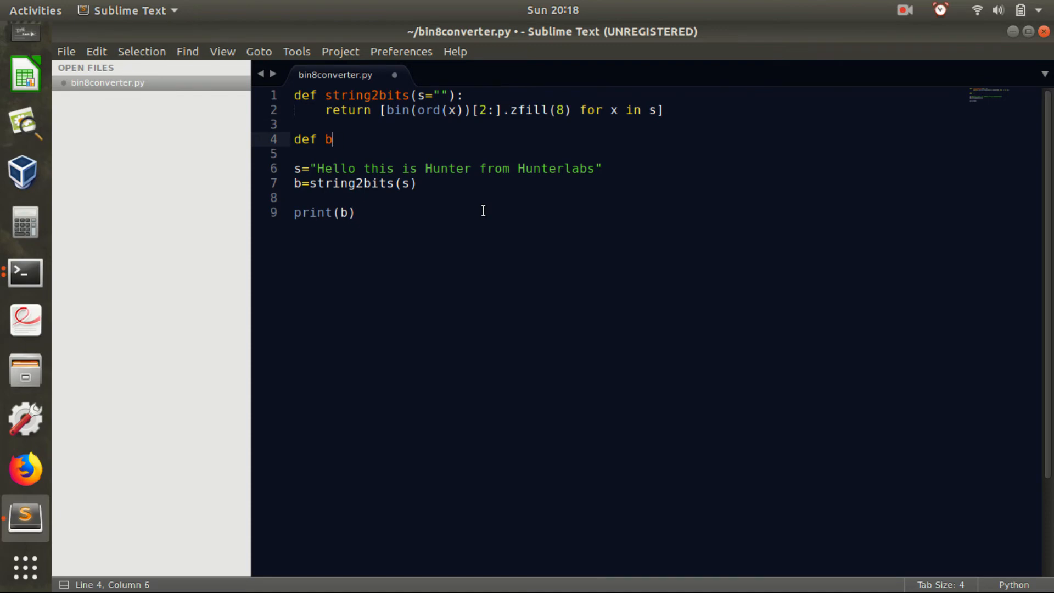
pyautogui.write('it2s')
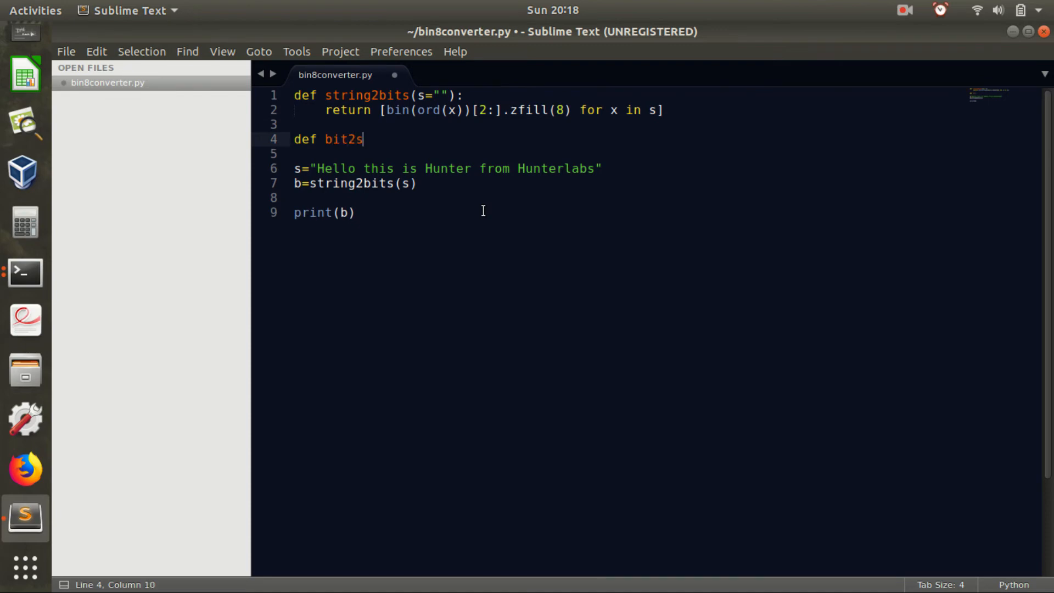
pyautogui.write('trings')
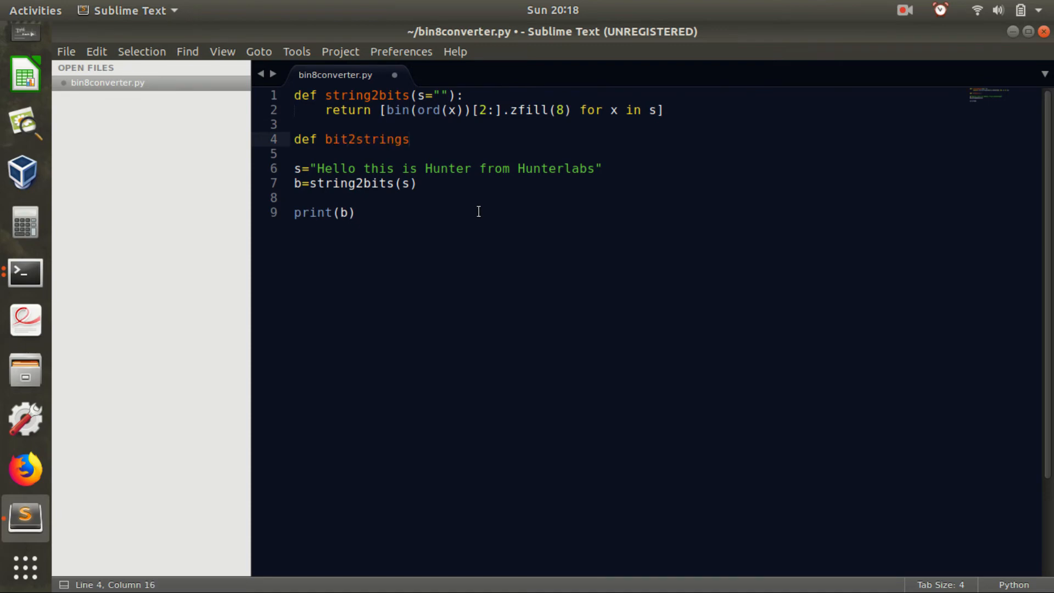
pyautogui.write('(b')
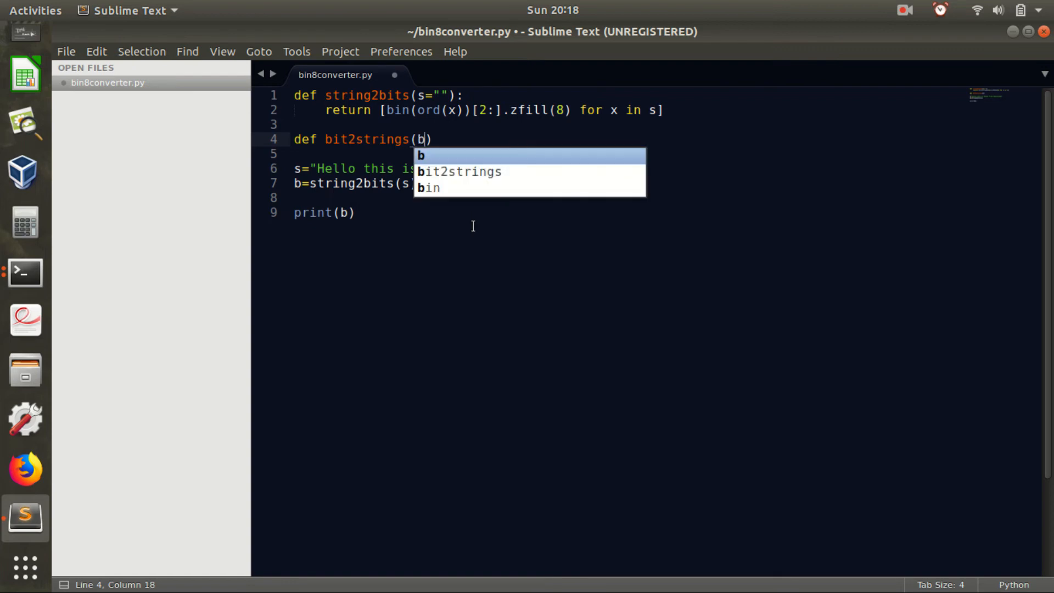
pyautogui.write('=None')
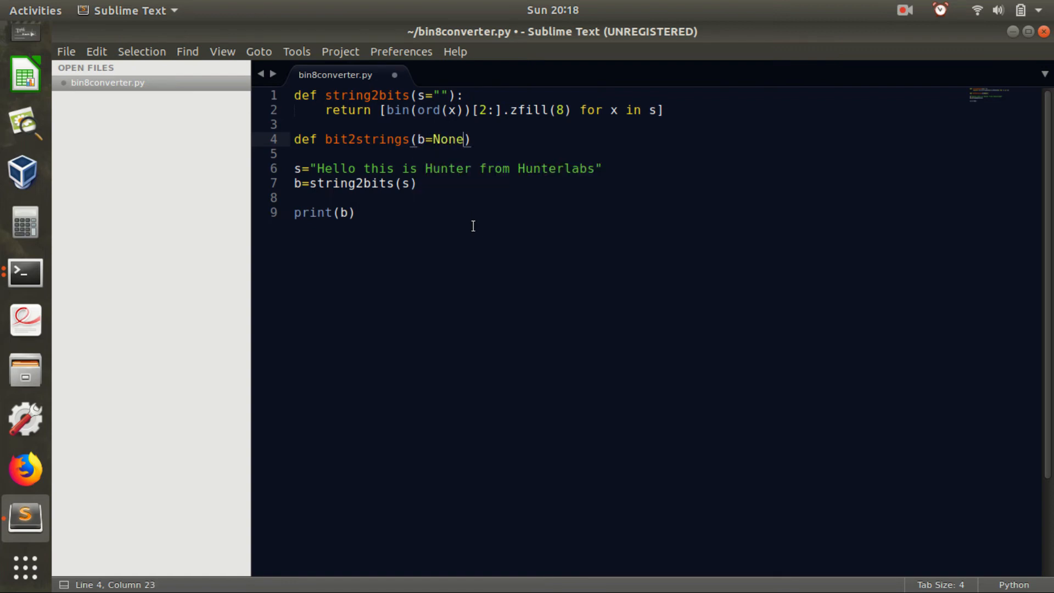
pyautogui.press('ctrl+s')
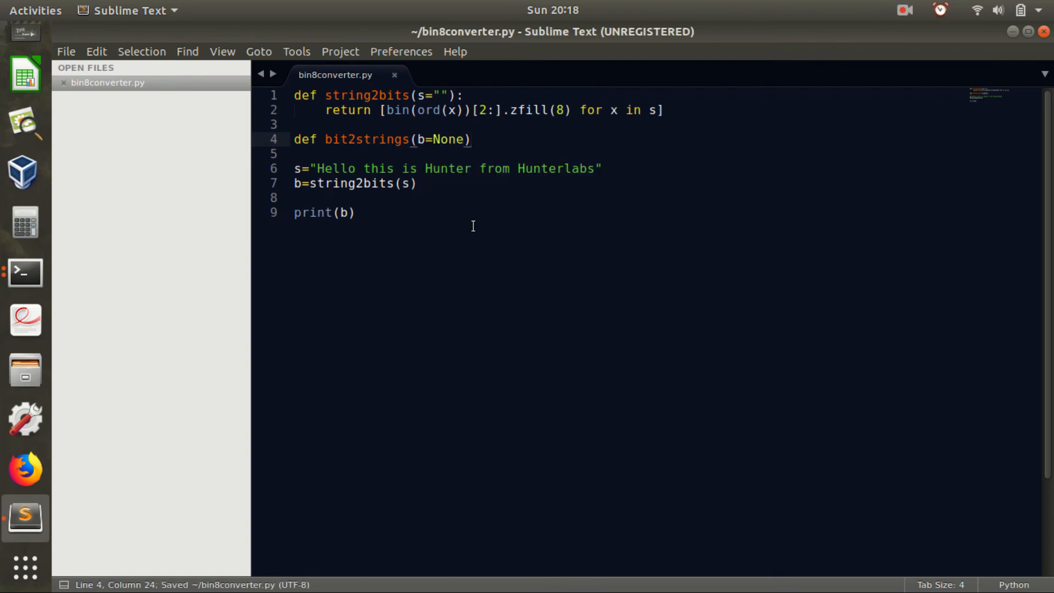
pyautogui.write("return '")
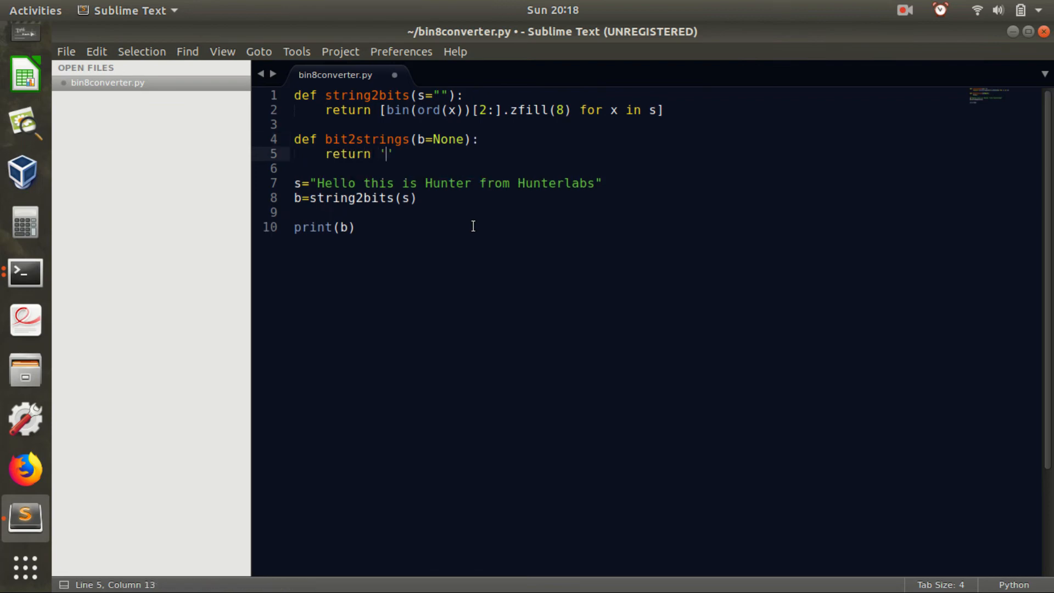
# Start the return as ''.join() and undo a stray half-typed edit
pyautogui.write('.')
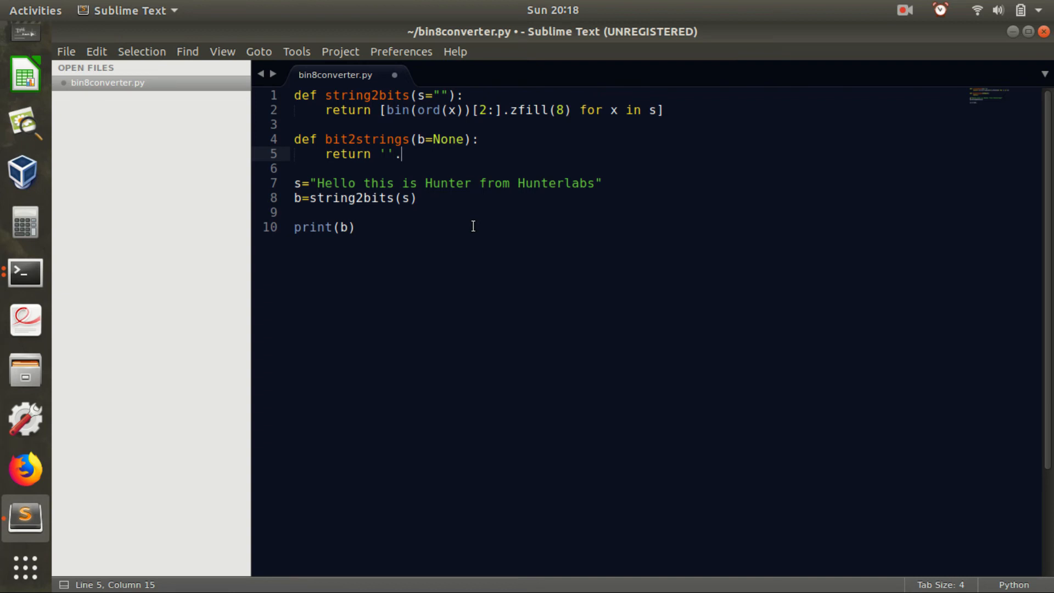
pyautogui.write('join')
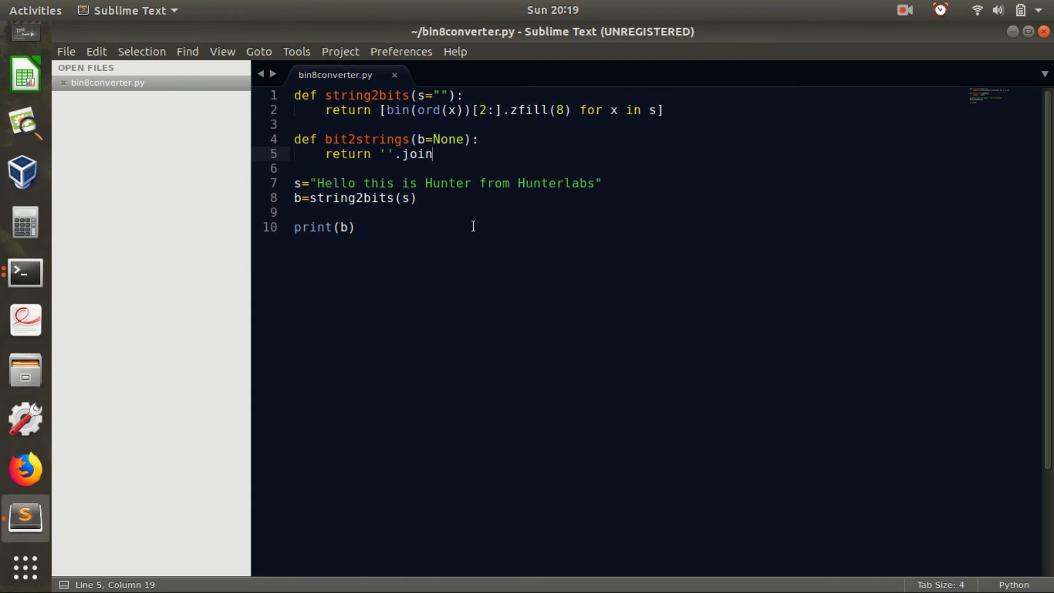
pyautogui.write('()')
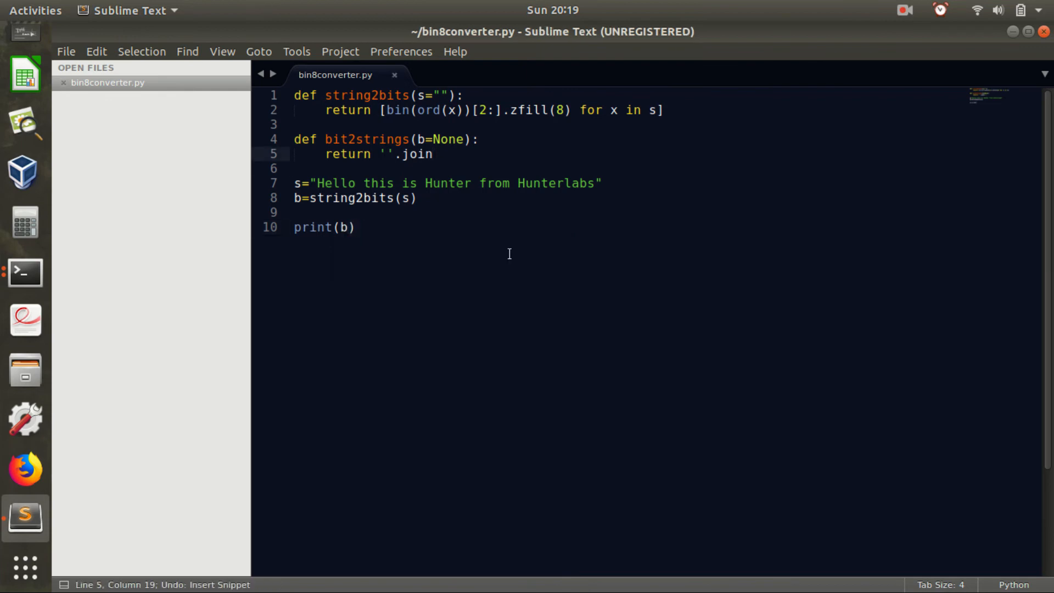
pyautogui.write('h')
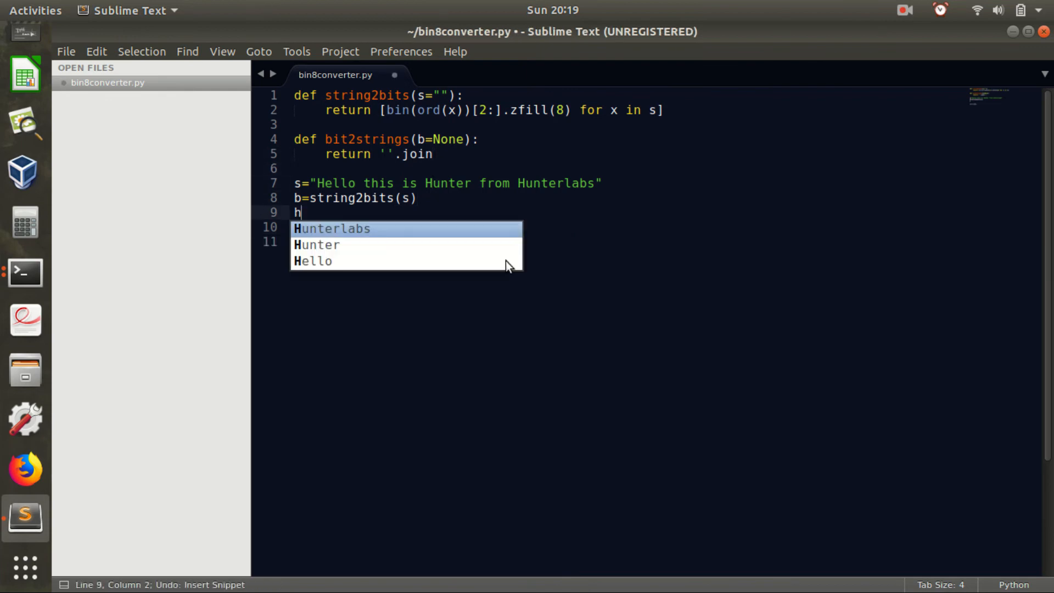
pyautogui.write('=')
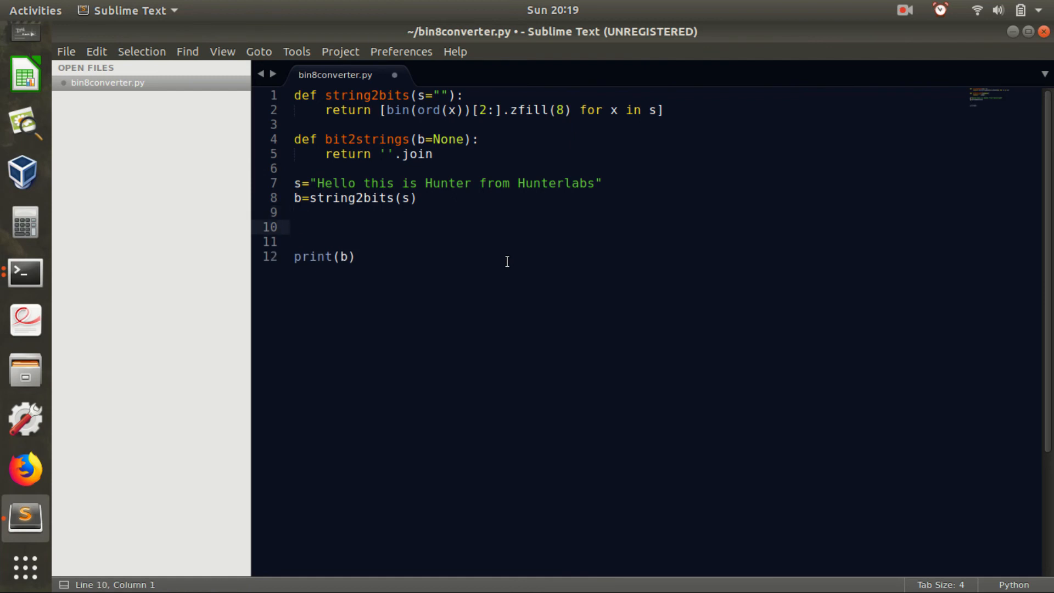
pyautogui.write('conv')
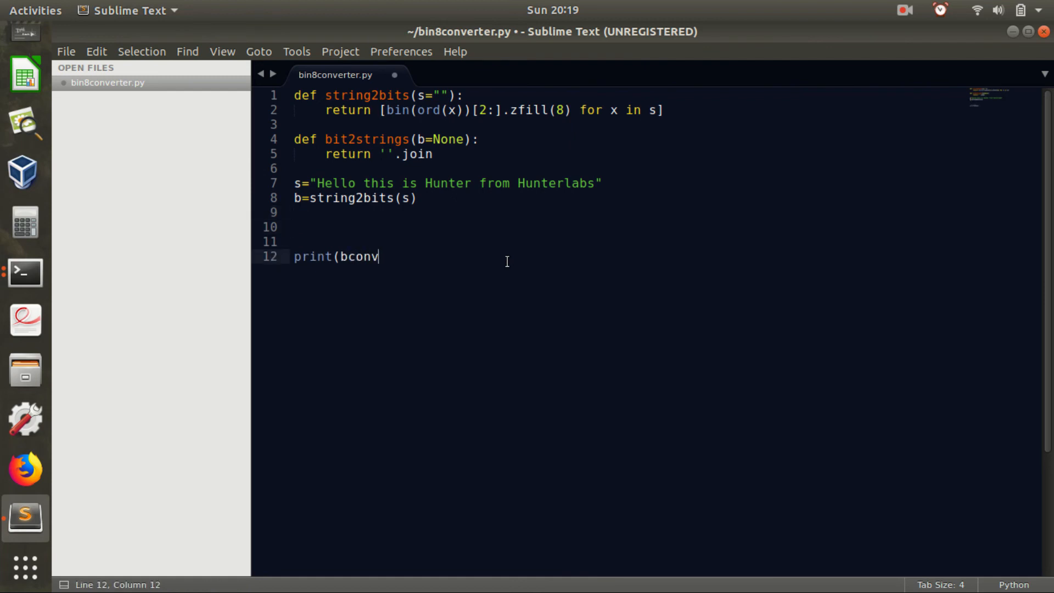
pyautogui.press('ctrl+z')
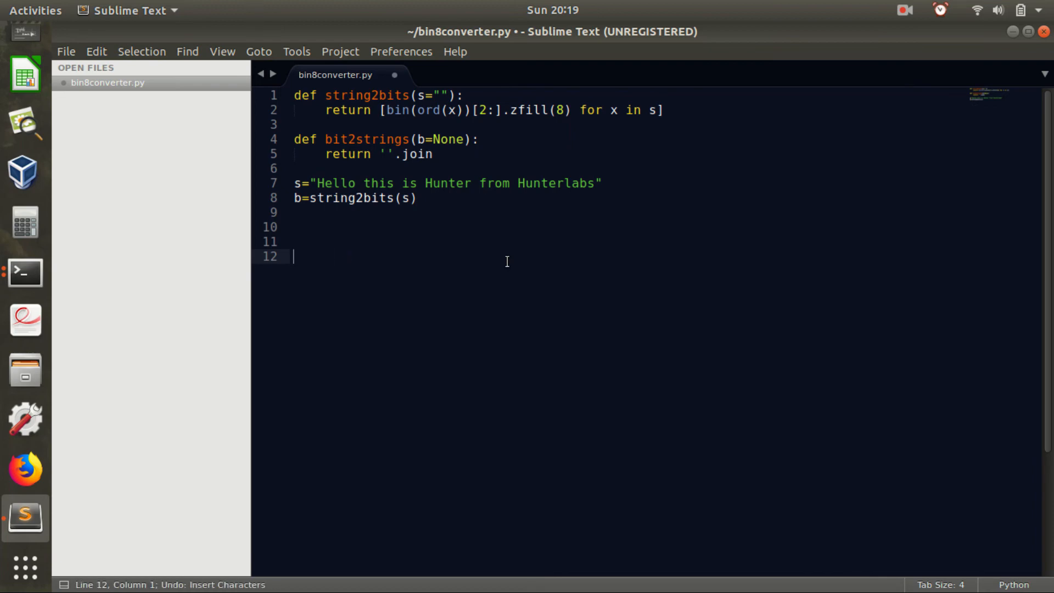
# Assign convertedback=bit2strings(b) and print convertedback instead of b
pyautogui.write('converte')
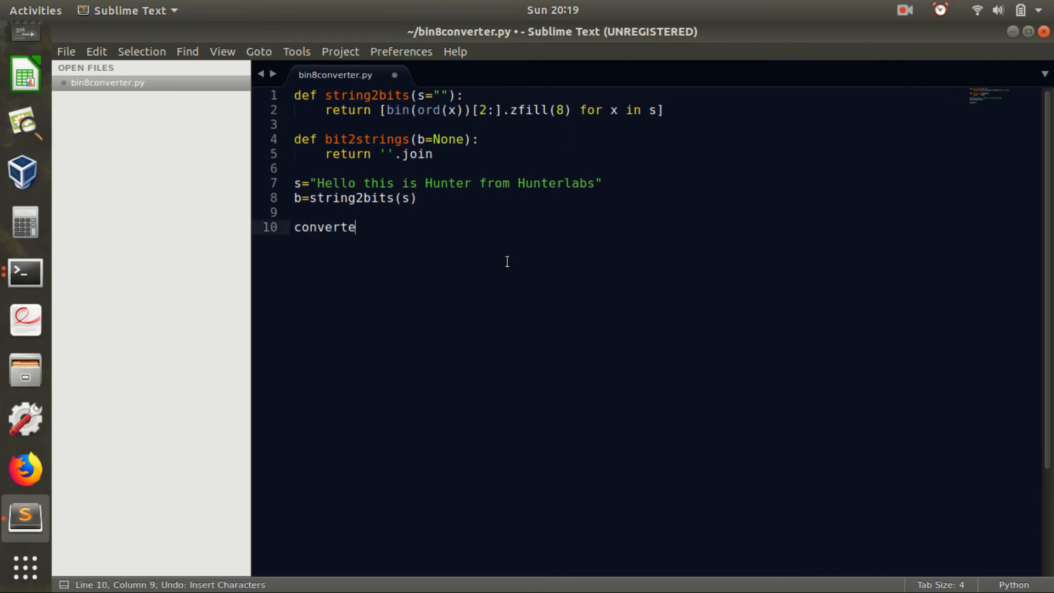
pyautogui.write('dback=')
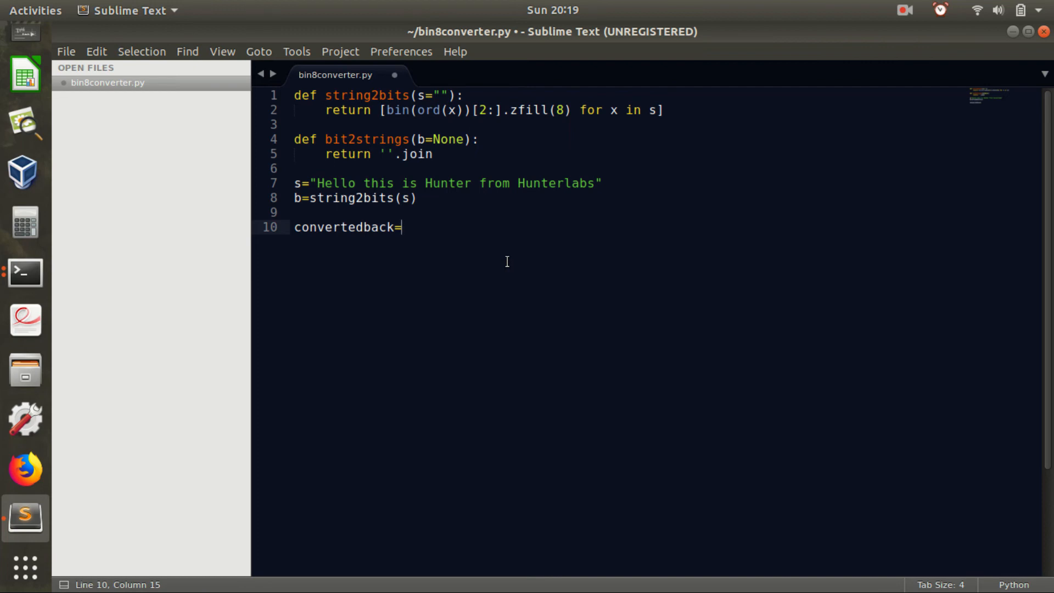
pyautogui.write('bit2strings(')
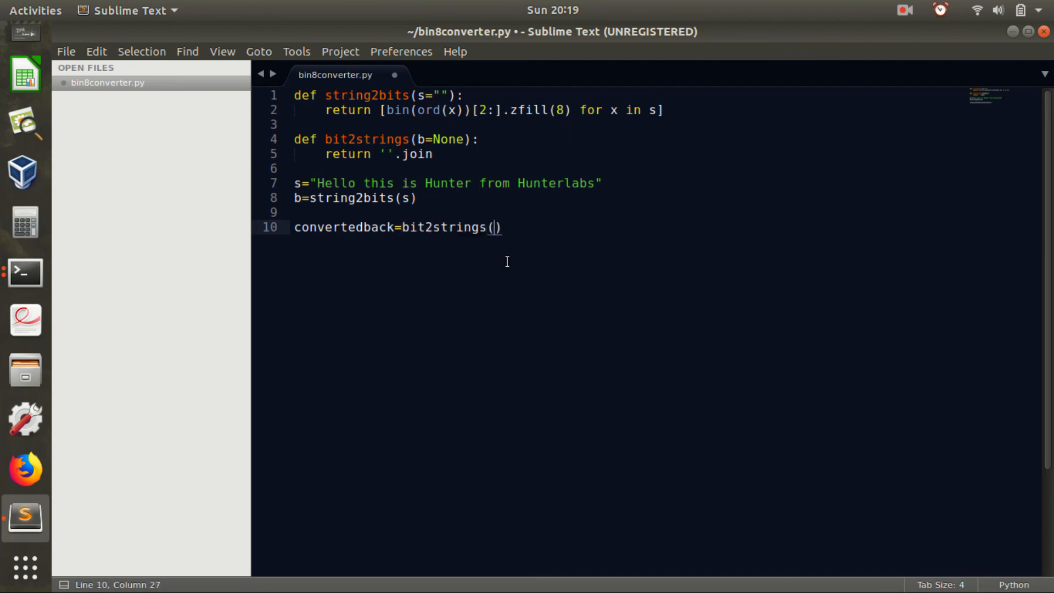
pyautogui.write('b')
pyautogui.write('print(convertedback')
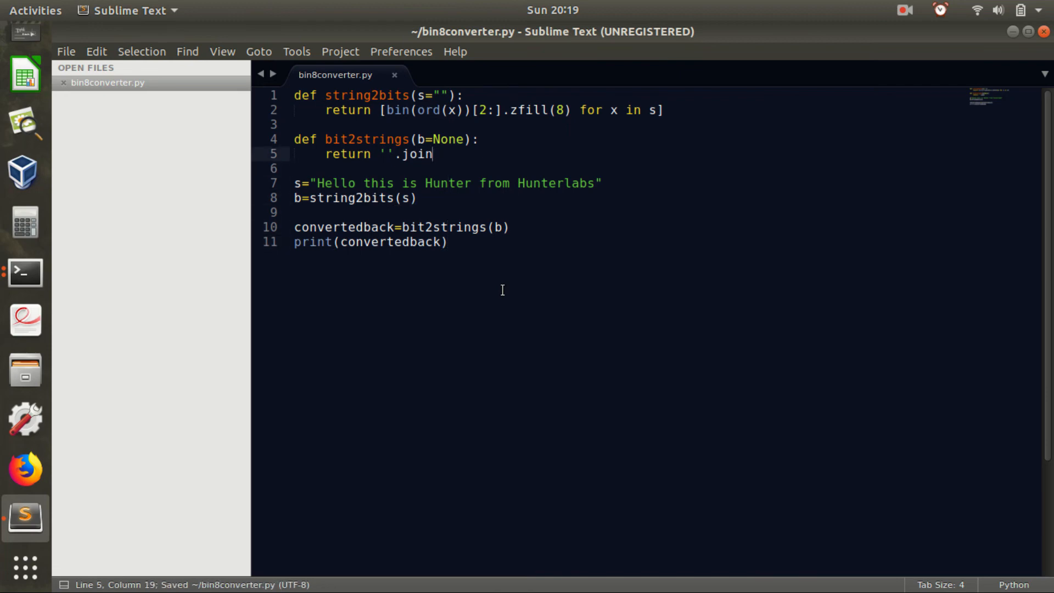
# Fill the join with [chr(int(x,2))] and save
pyautogui.write('(')
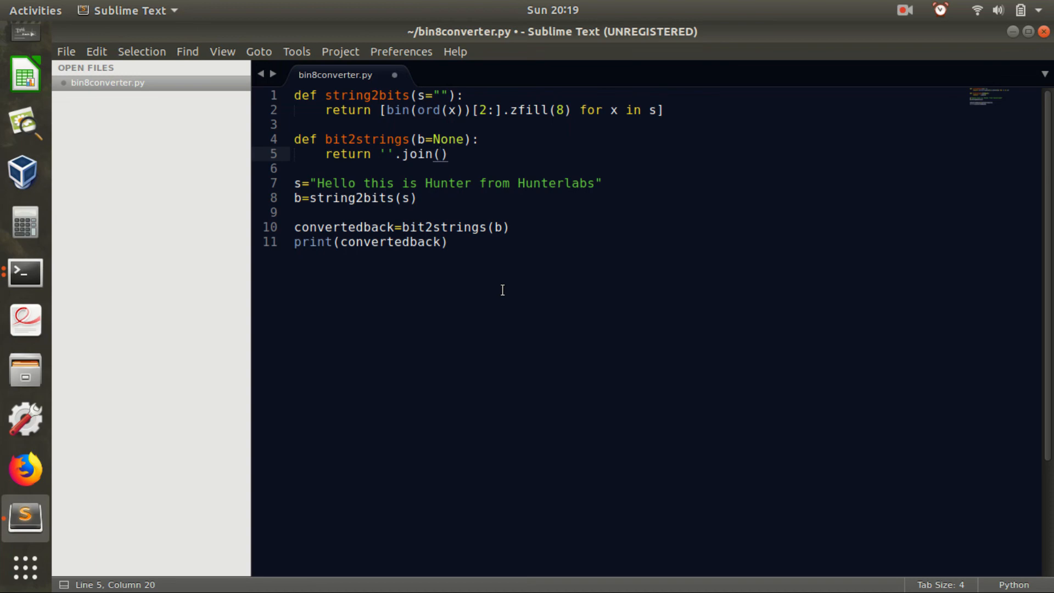
pyautogui.write('[]')
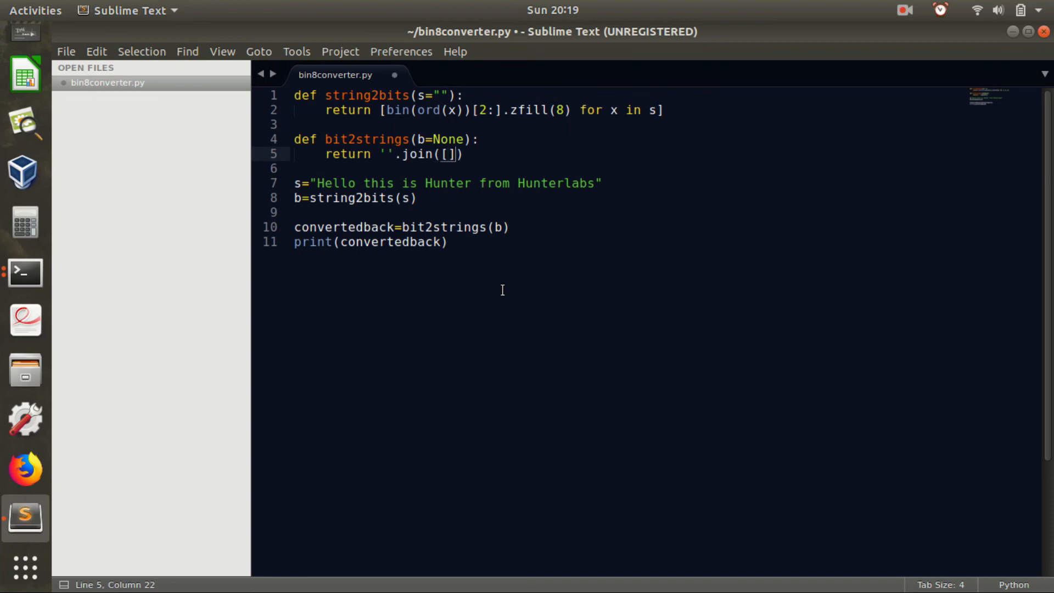
pyautogui.press('Left')
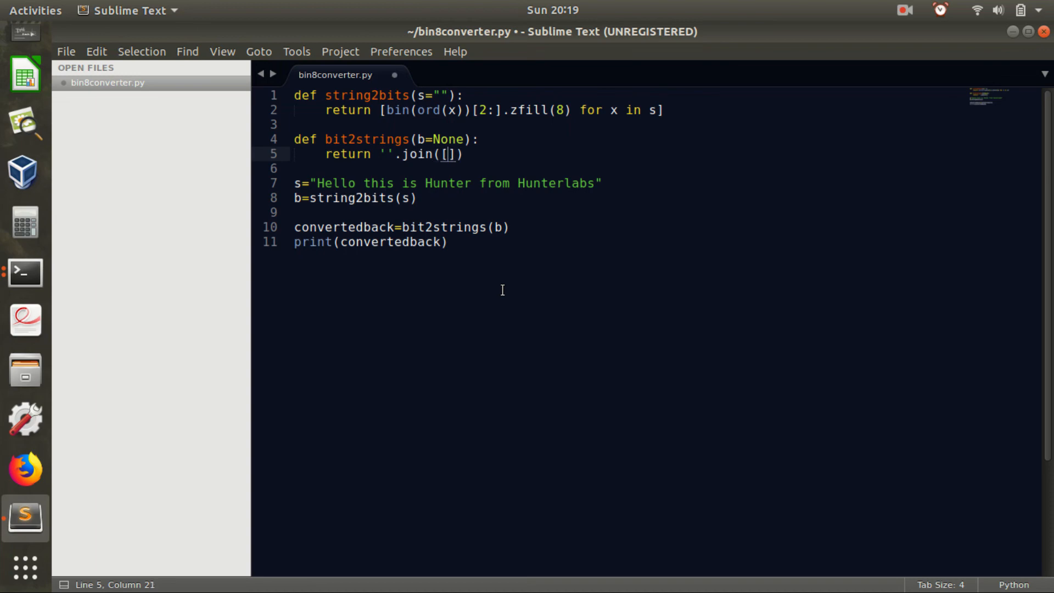
pyautogui.write('chr(int(')
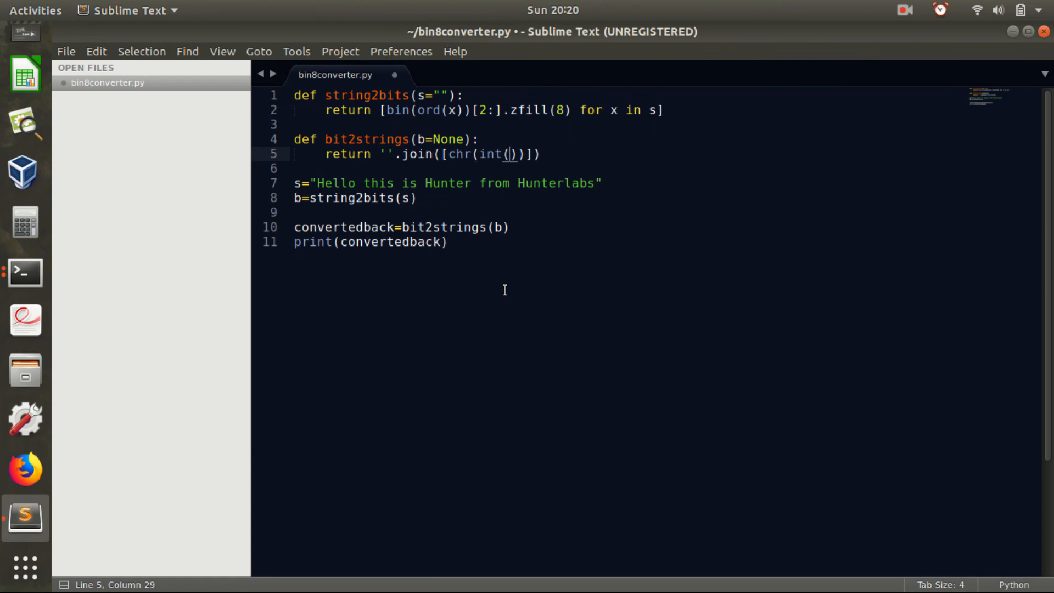
pyautogui.write('x')
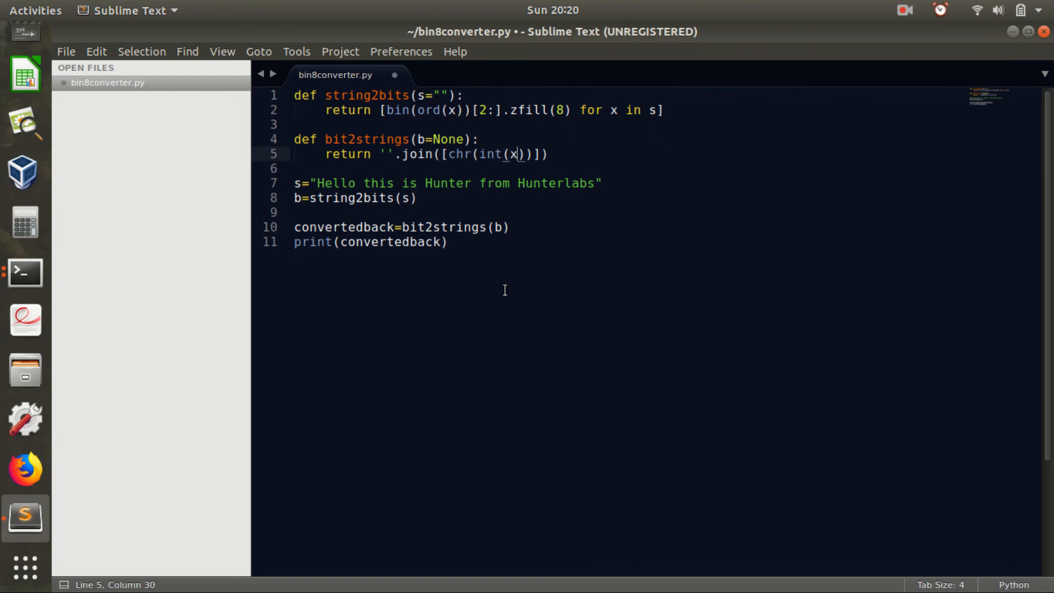
pyautogui.write(',')
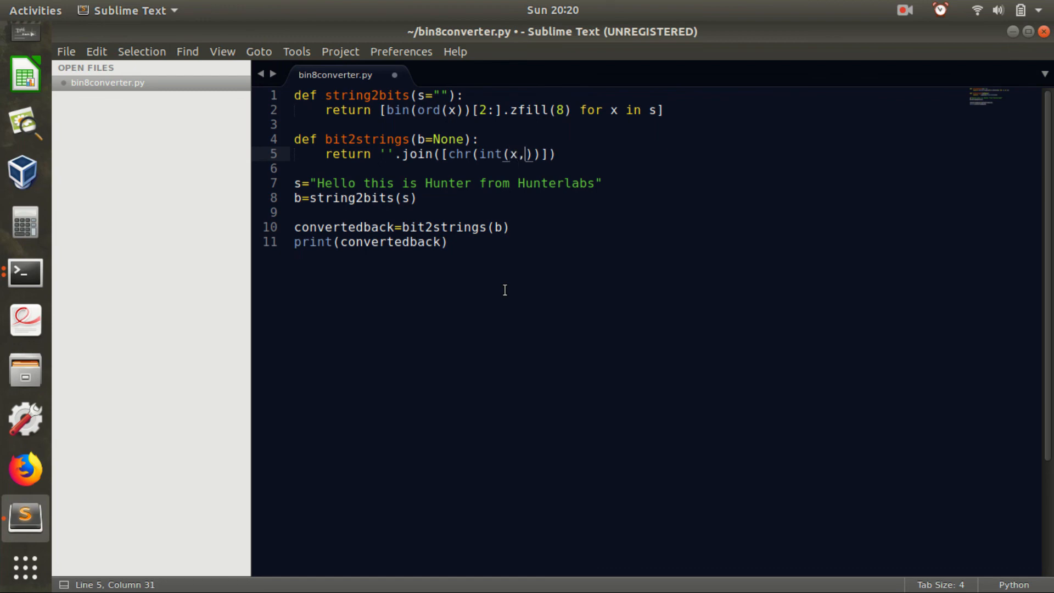
pyautogui.write('2')
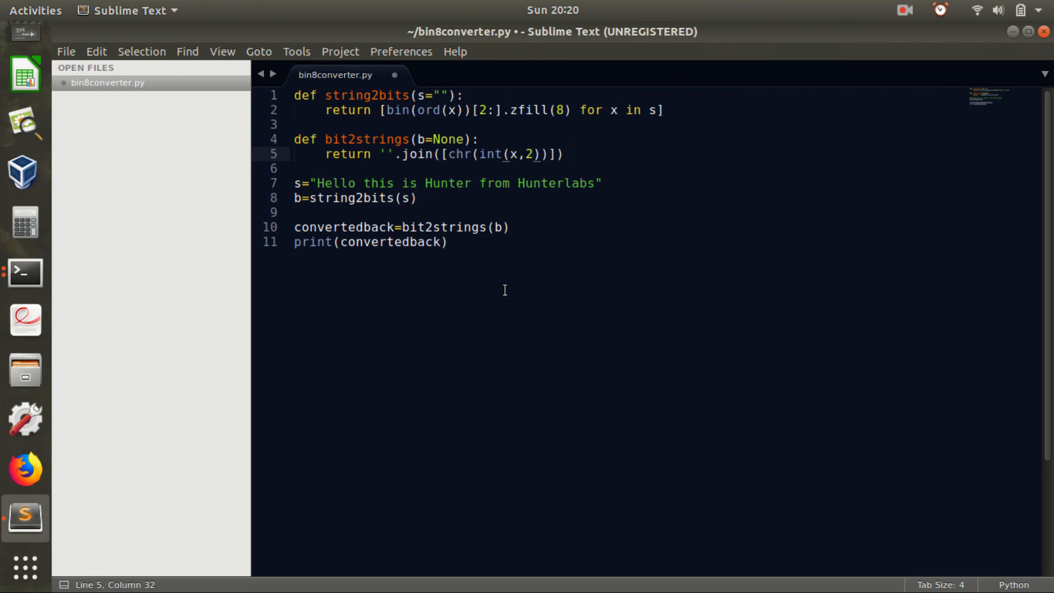
pyautogui.press('ctrl+s')
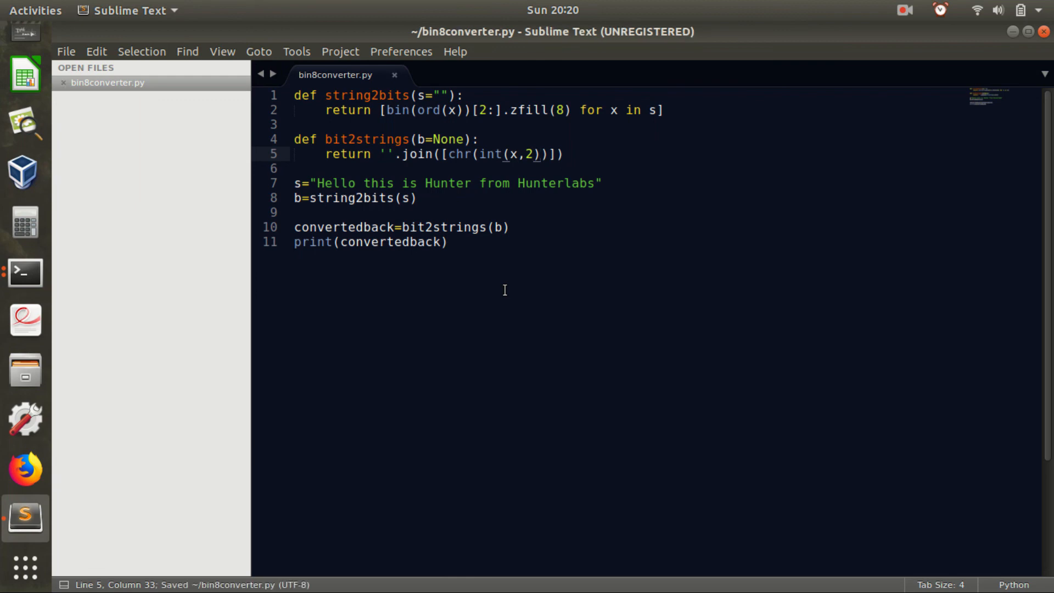
# Complete the comprehension with for x in b, save, and bring the Terminal window forward
pyautogui.write('for x in b')
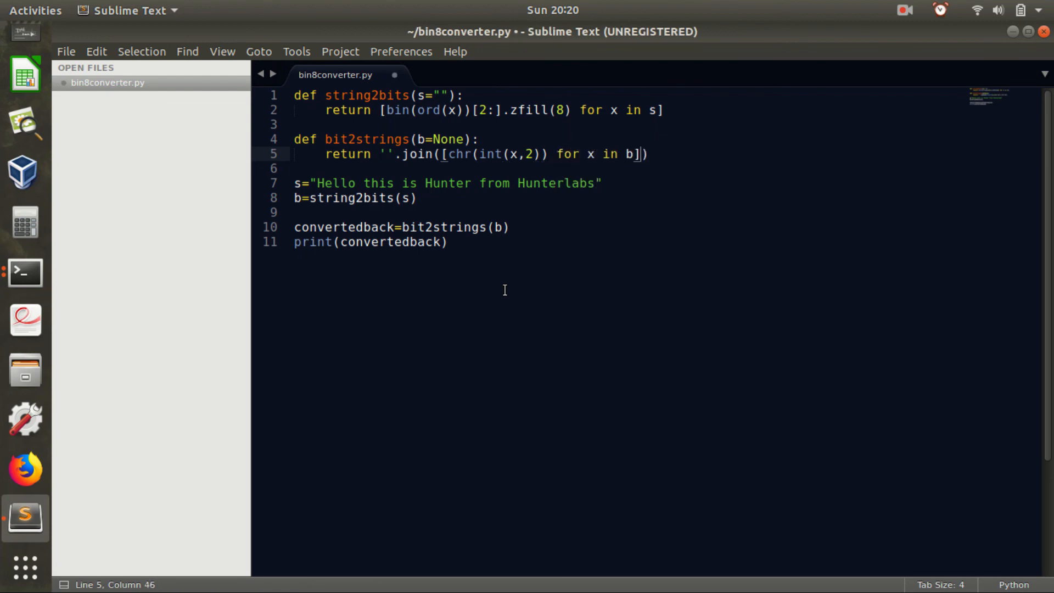
pyautogui.press('ctrl+s')
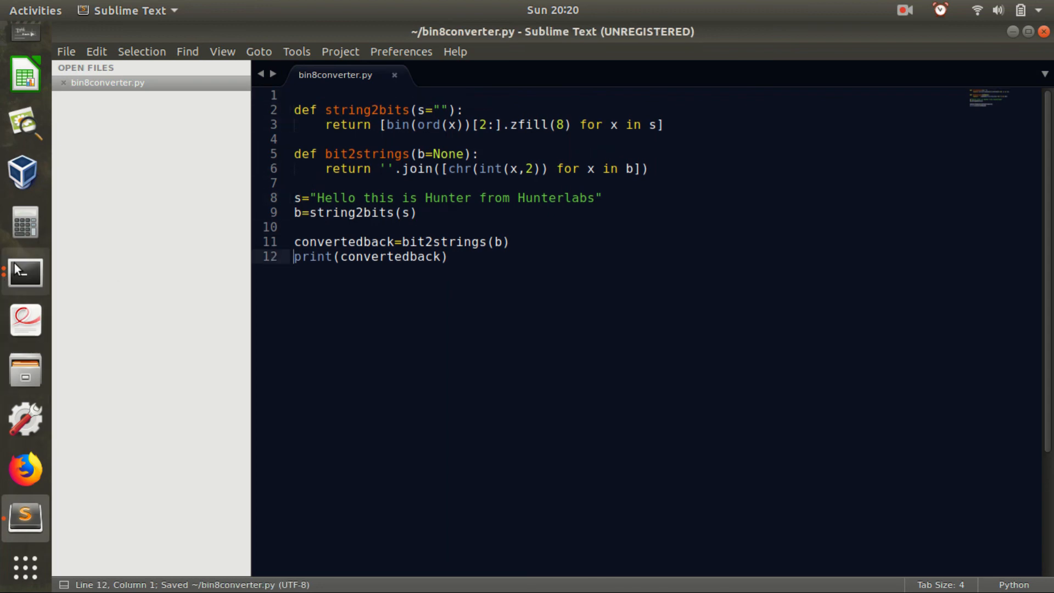
pyautogui.moveTo(25, 272)
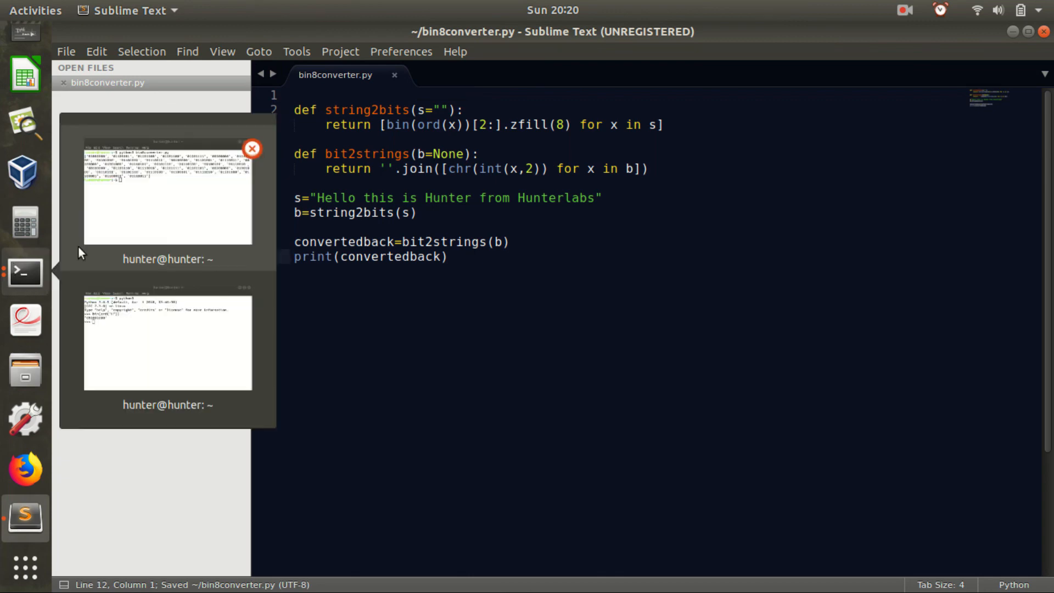
pyautogui.click(167, 191)
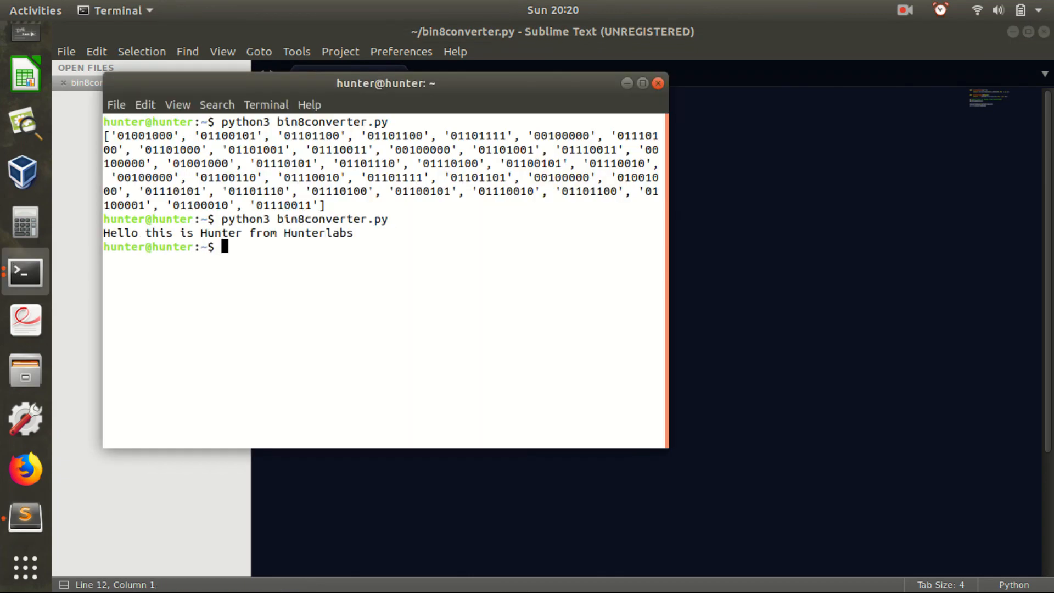